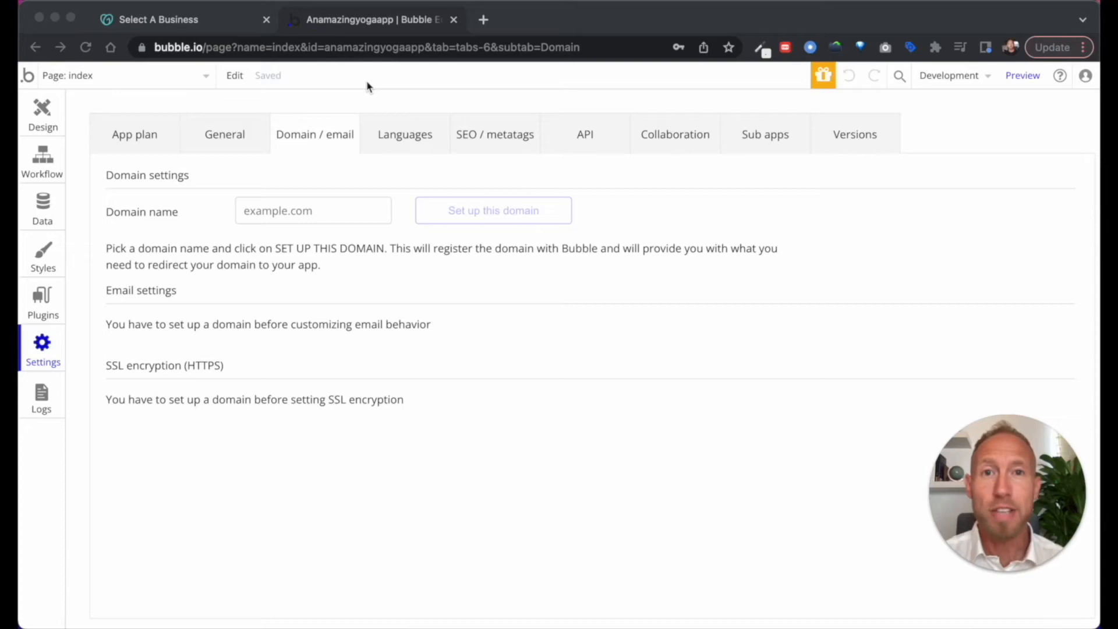
{"action": "mouse_move", "coordinate": [244, 125]}
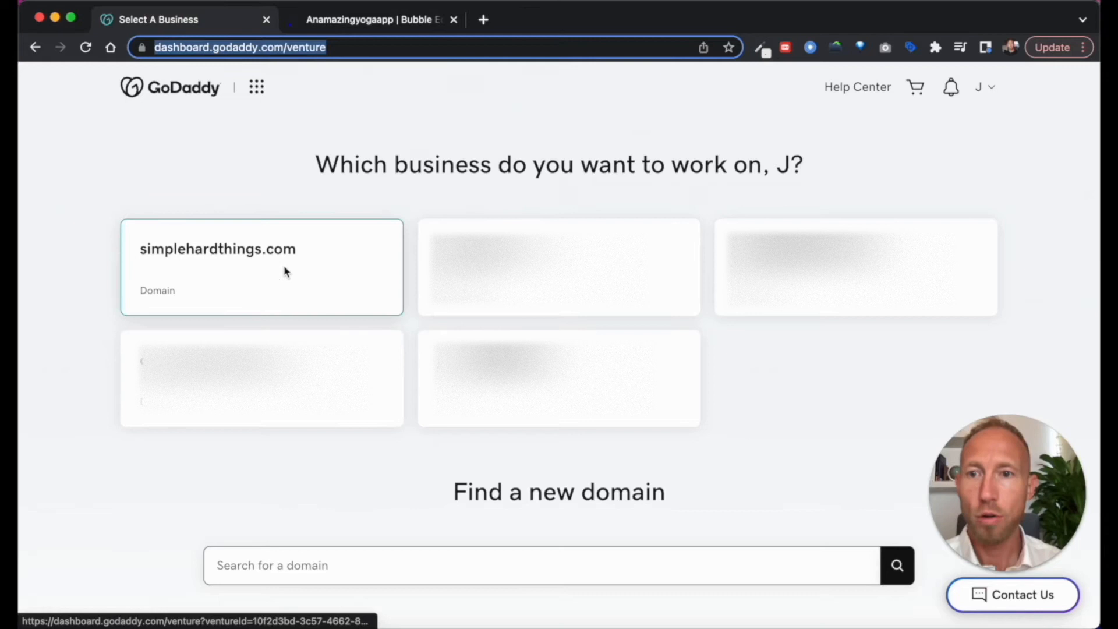
Register simplehardthings.com with the Bubble app, then return to its GoDaddy dashboard.
{"action": "left_click", "coordinate": [260, 267]}
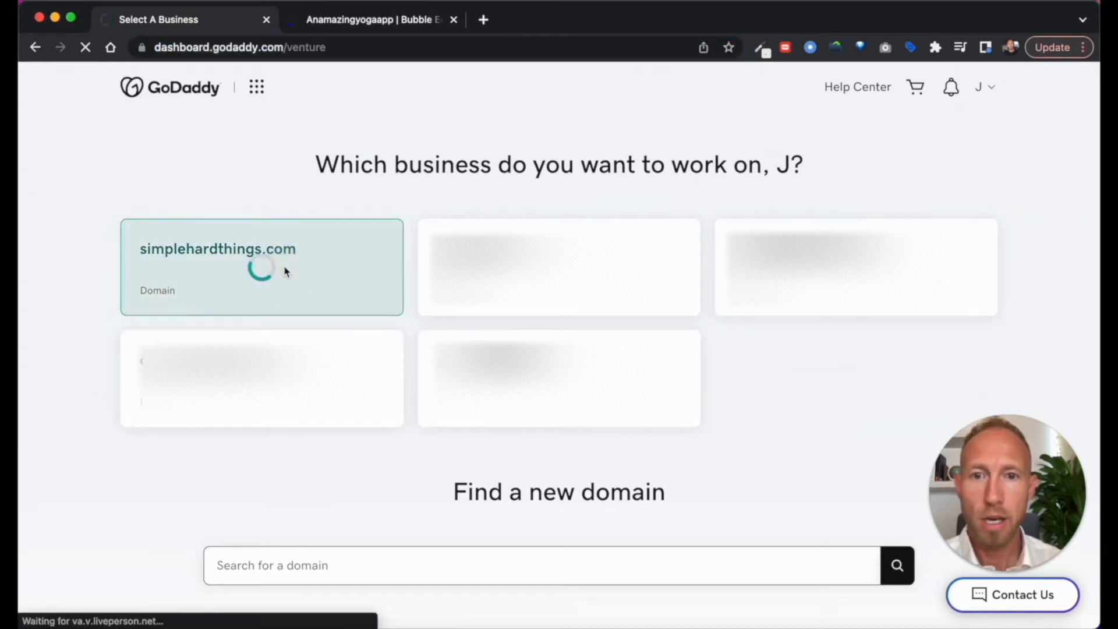
{"action": "left_click", "coordinate": [261, 268]}
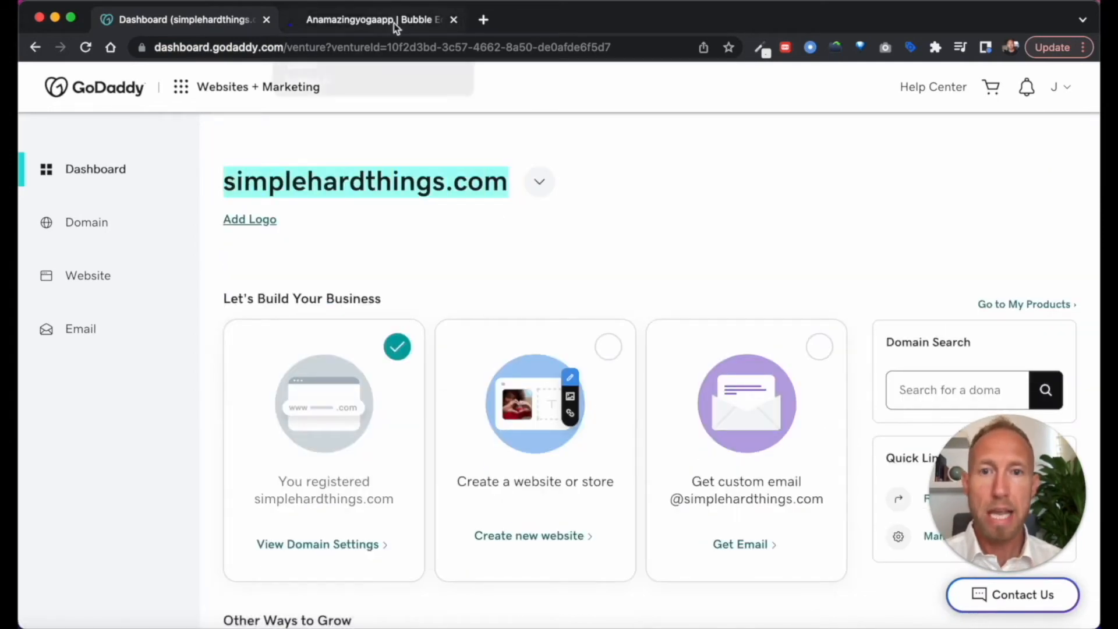
{"action": "left_click", "coordinate": [376, 20]}
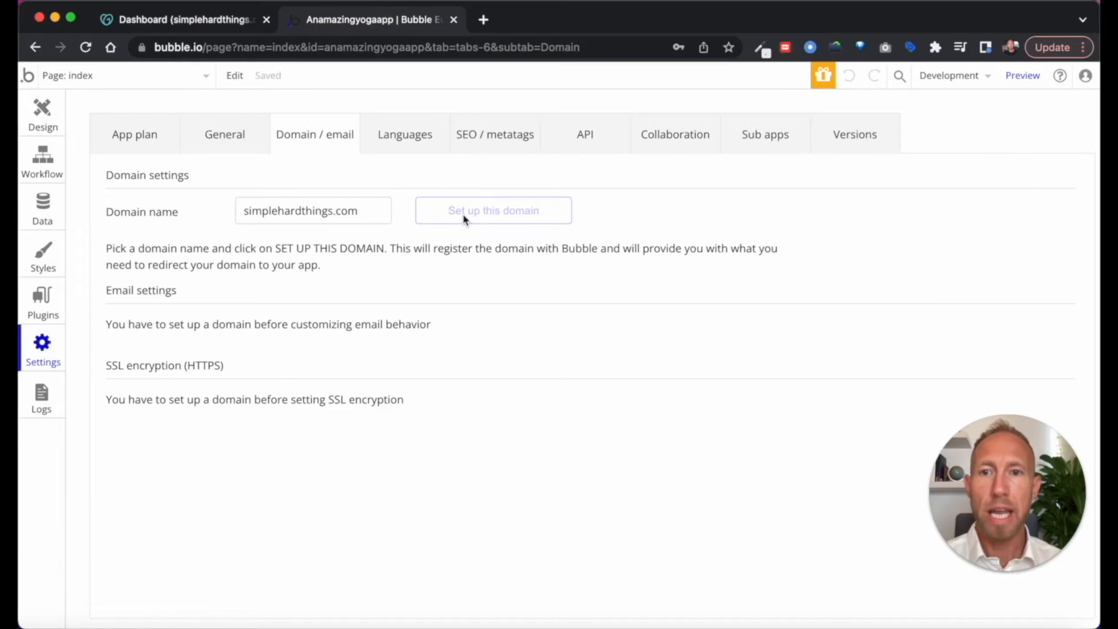
{"action": "left_click", "coordinate": [493, 210]}
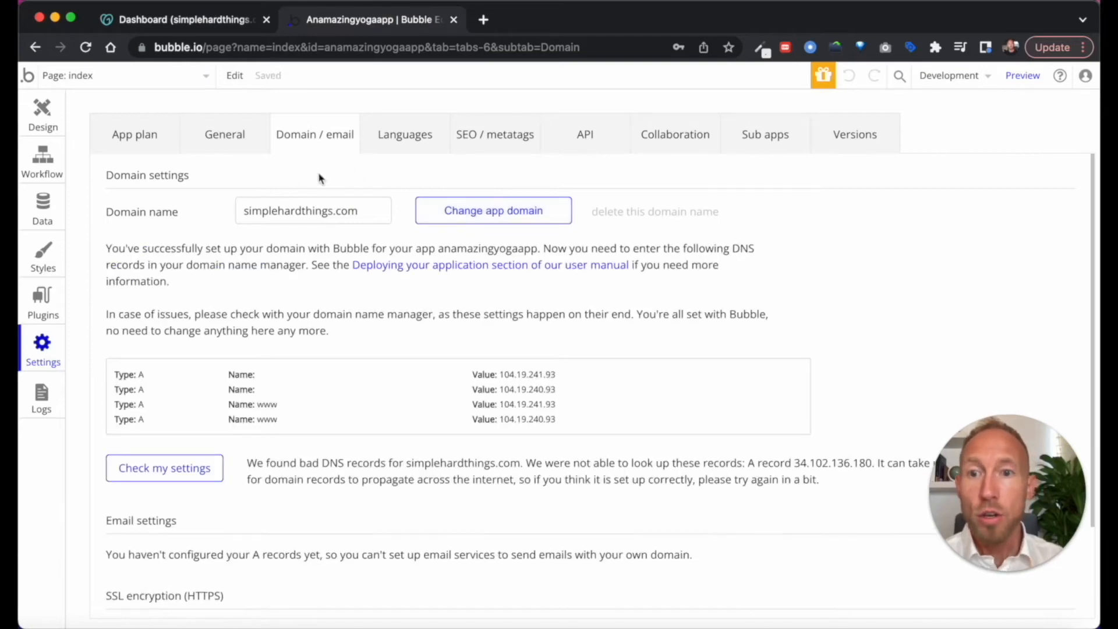
{"action": "left_click", "coordinate": [185, 20]}
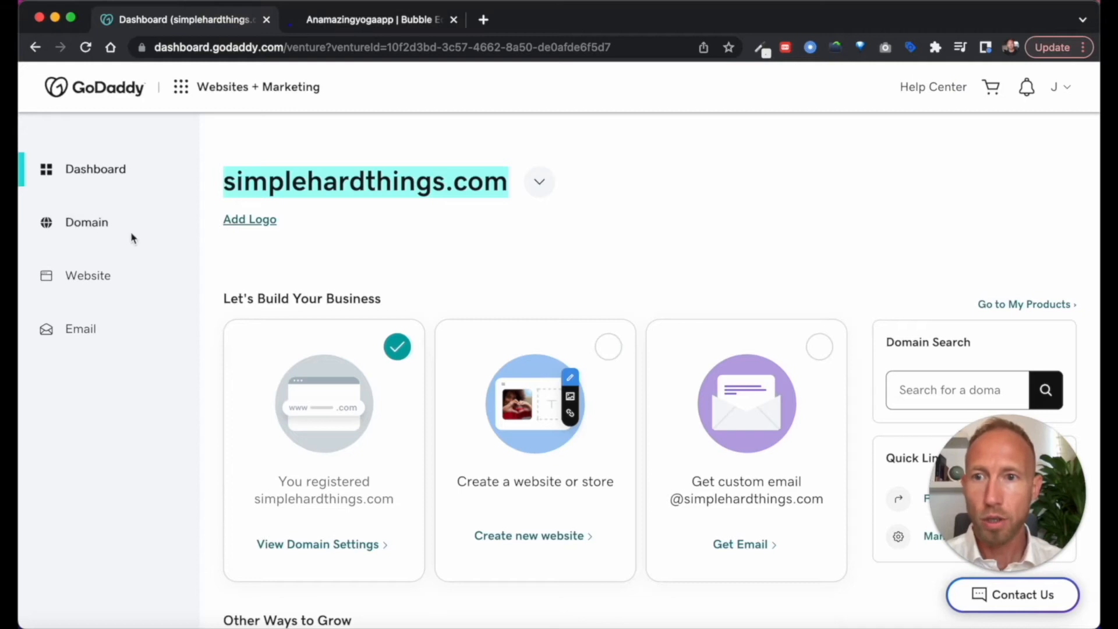
Reach the DNS records table for simplehardthings.com via Domain > Manage DNS.
{"action": "left_click", "coordinate": [86, 221]}
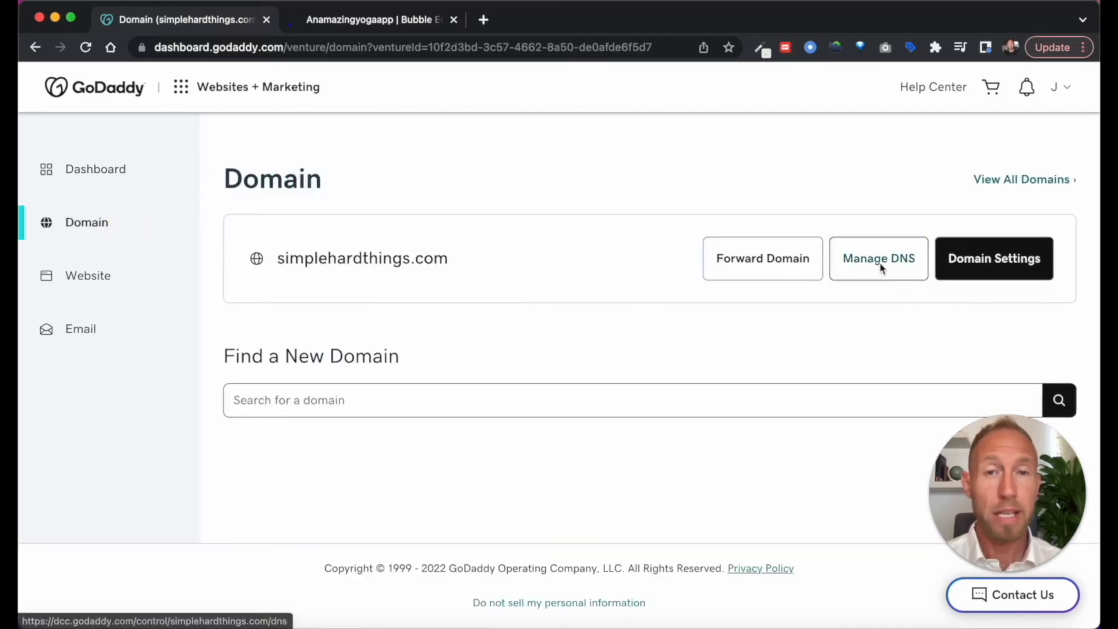
{"action": "left_click", "coordinate": [878, 258]}
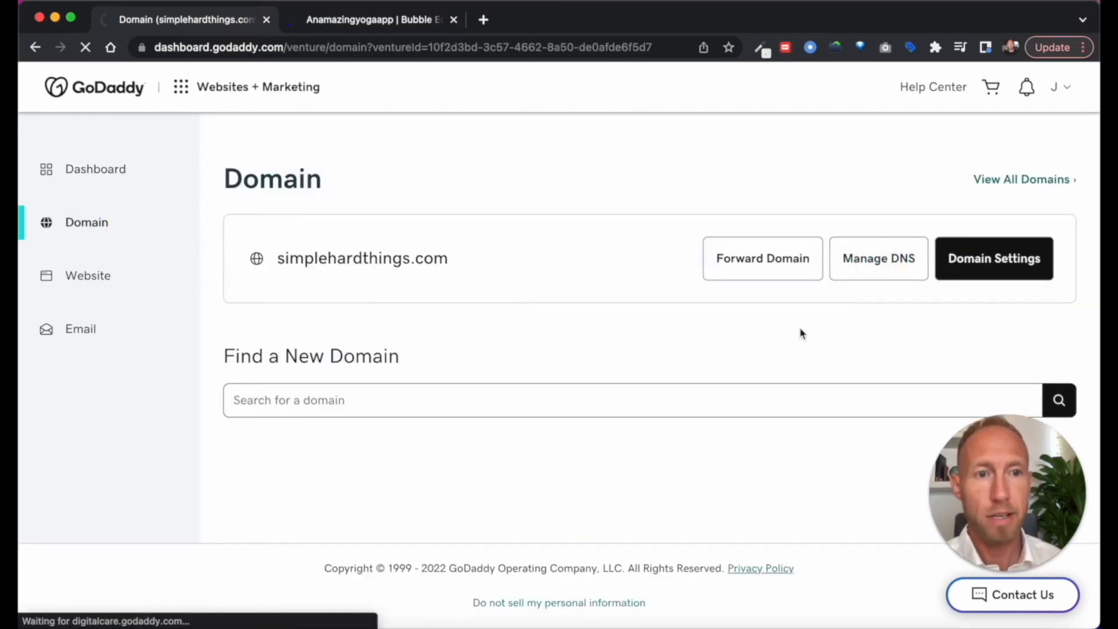
{"action": "left_click", "coordinate": [878, 259]}
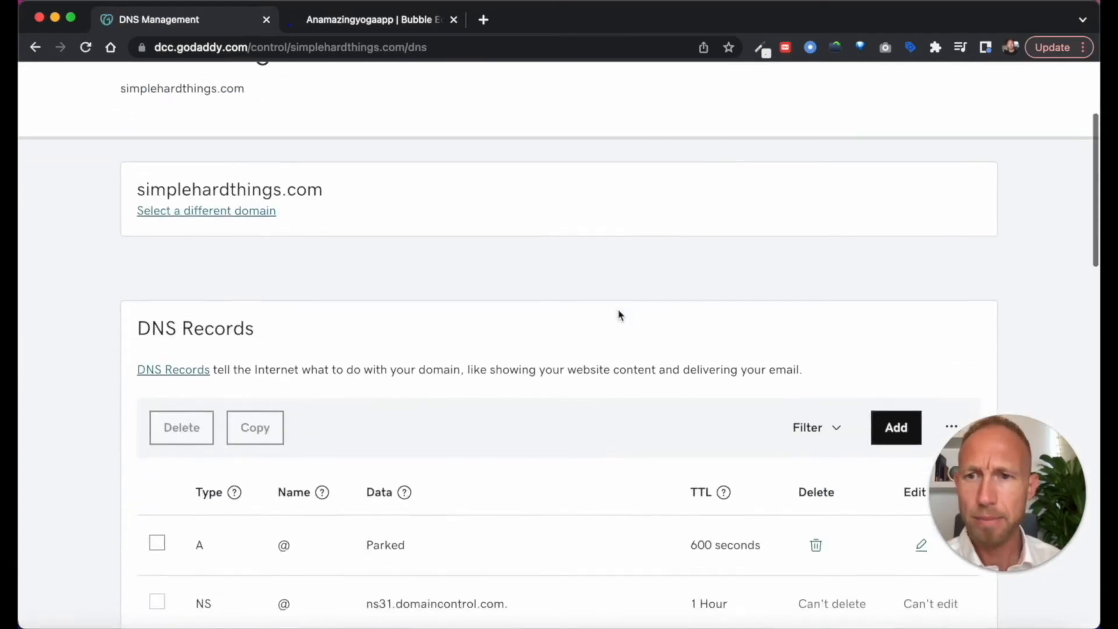
{"action": "scroll", "scroll_direction": "down", "scroll_amount": 3}
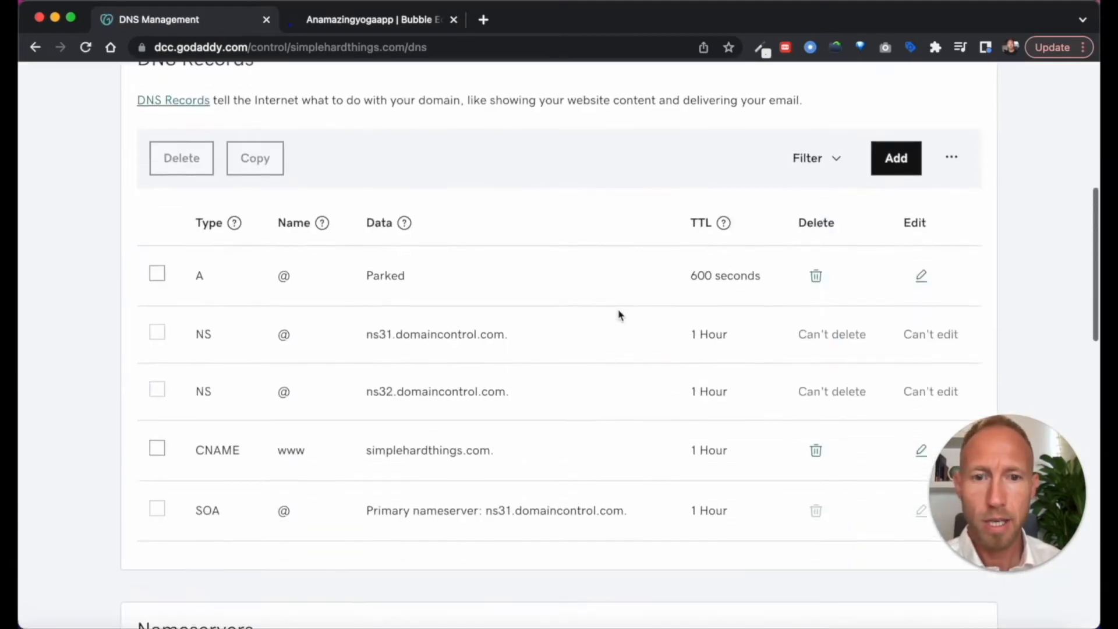
{"action": "scroll", "scroll_direction": "down", "scroll_amount": 3}
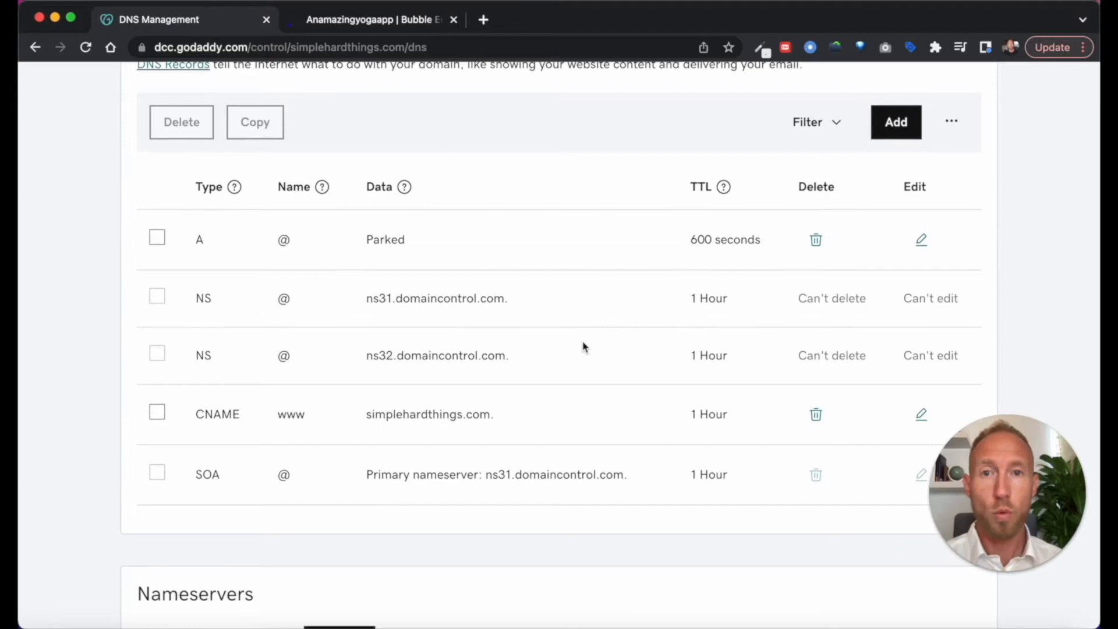
{"action": "mouse_move", "coordinate": [596, 352]}
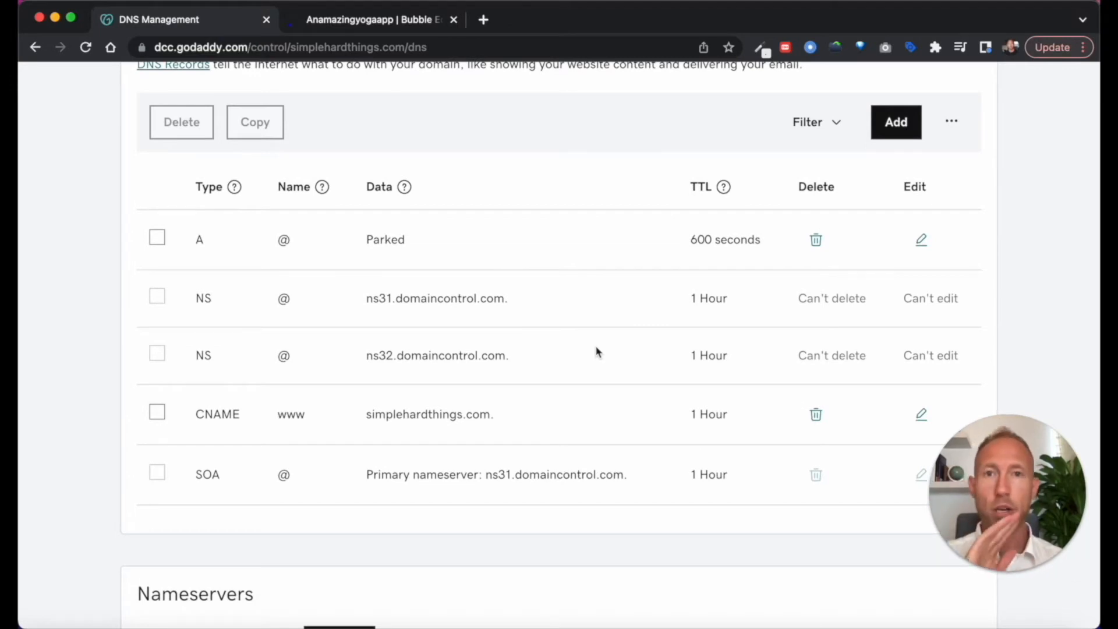
{"action": "mouse_move", "coordinate": [649, 291]}
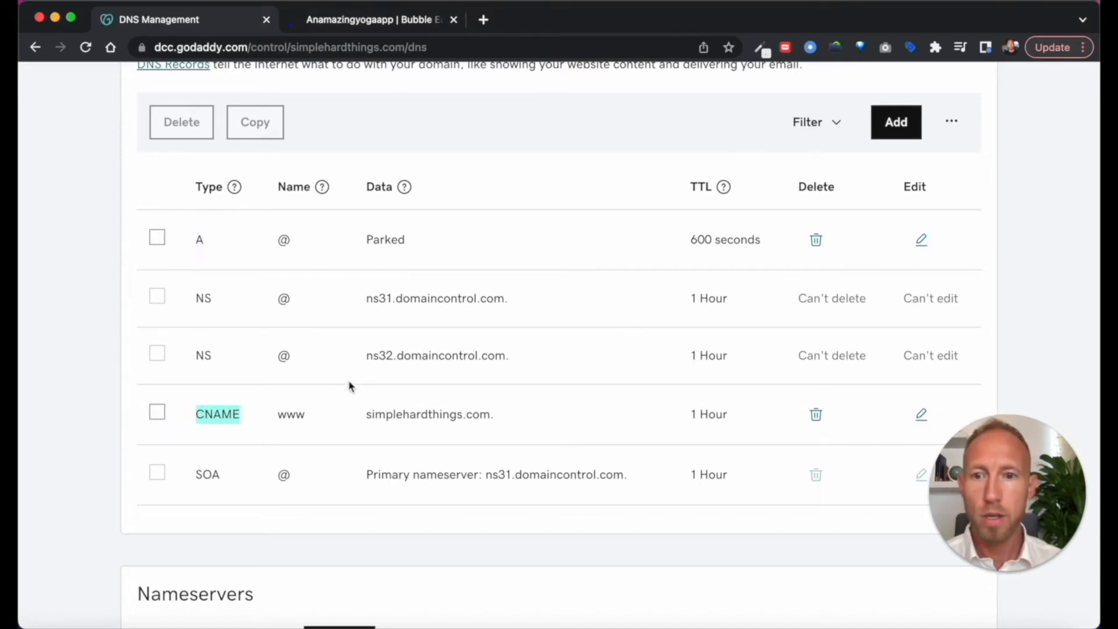
Delete the parked A record and the www CNAME record, then view Bubble's required A records.
{"action": "left_click", "coordinate": [815, 414]}
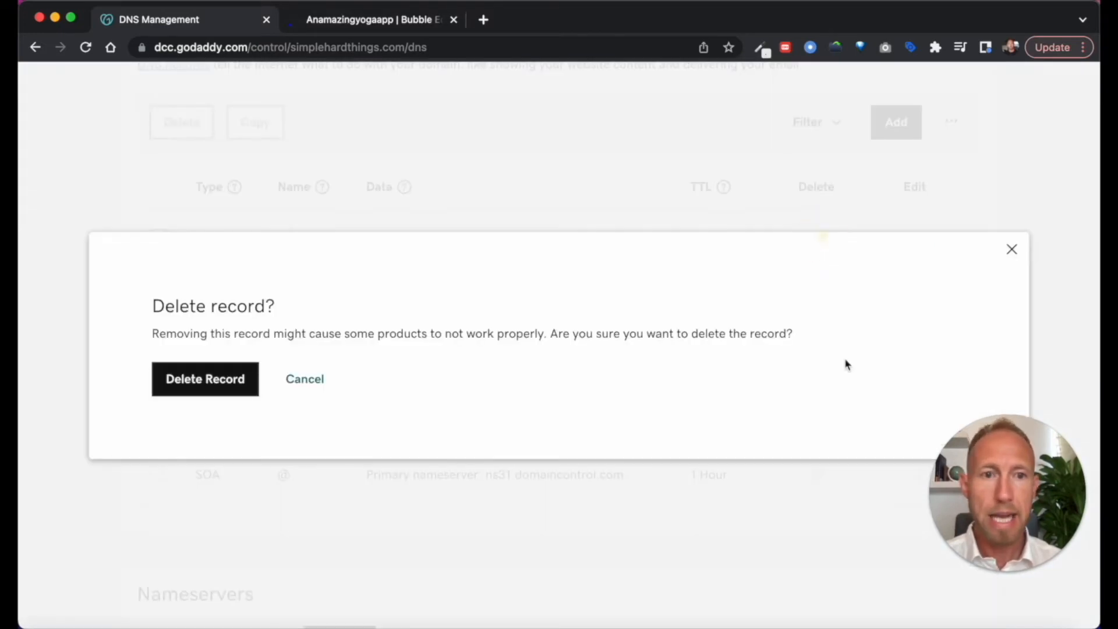
{"action": "left_click", "coordinate": [205, 378]}
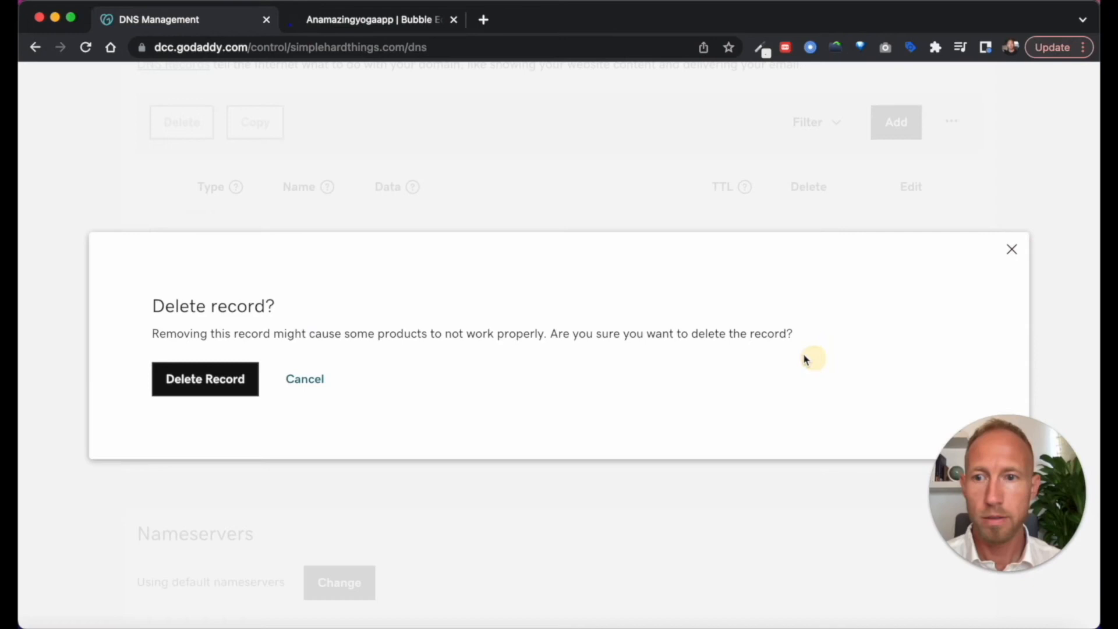
{"action": "left_click", "coordinate": [205, 378]}
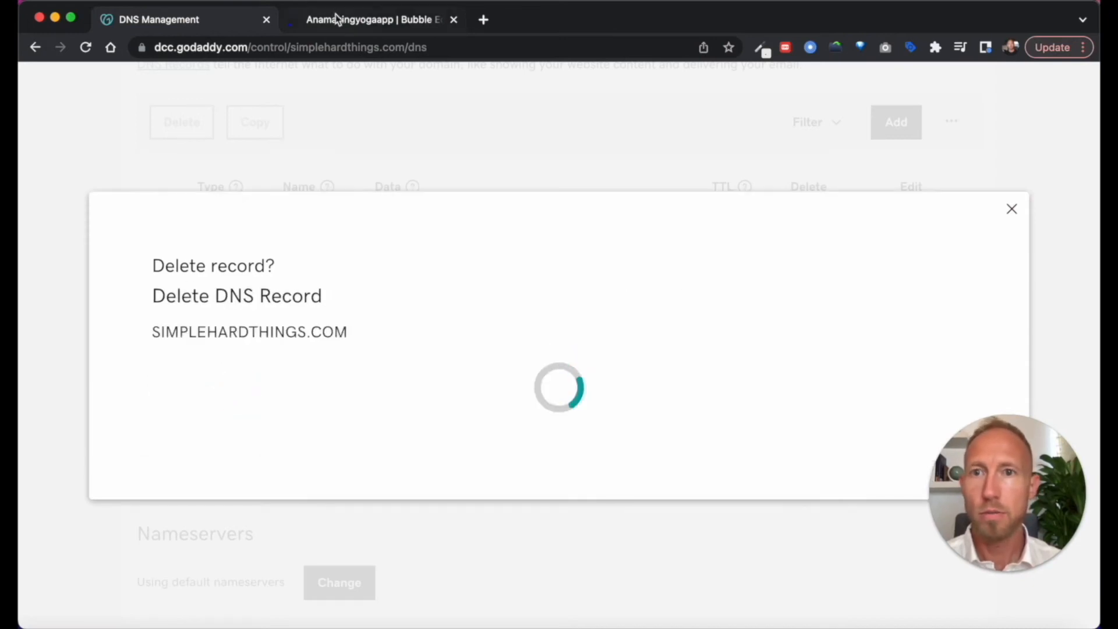
{"action": "left_click", "coordinate": [374, 20]}
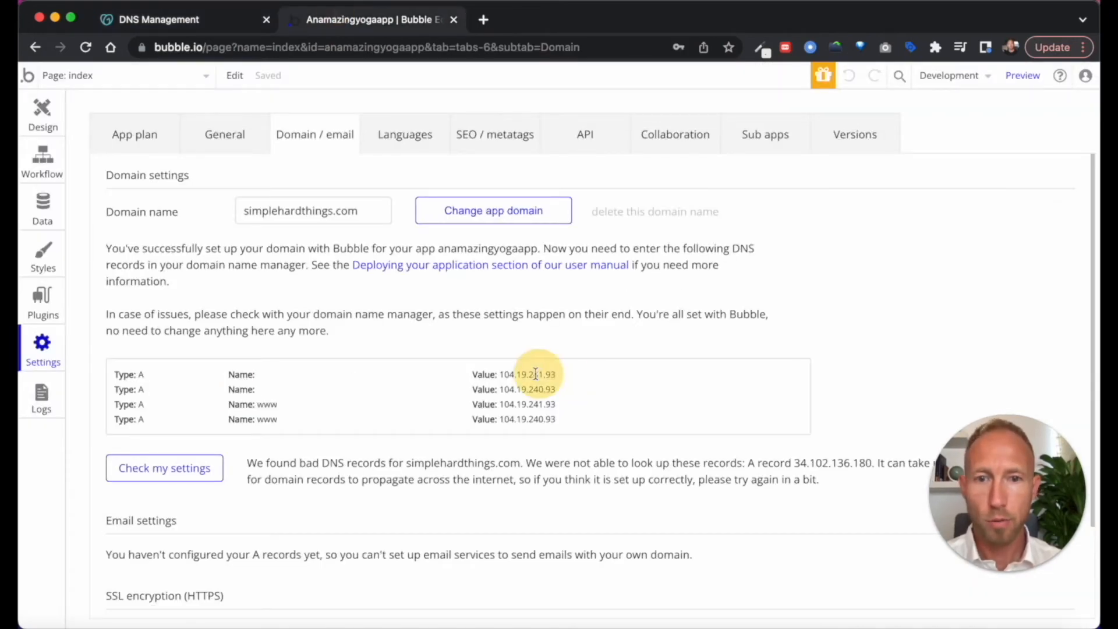
Copy Bubble's first A record IP, 104.19.241.93, and return to the GoDaddy DNS records.
{"action": "double_click", "coordinate": [528, 373]}
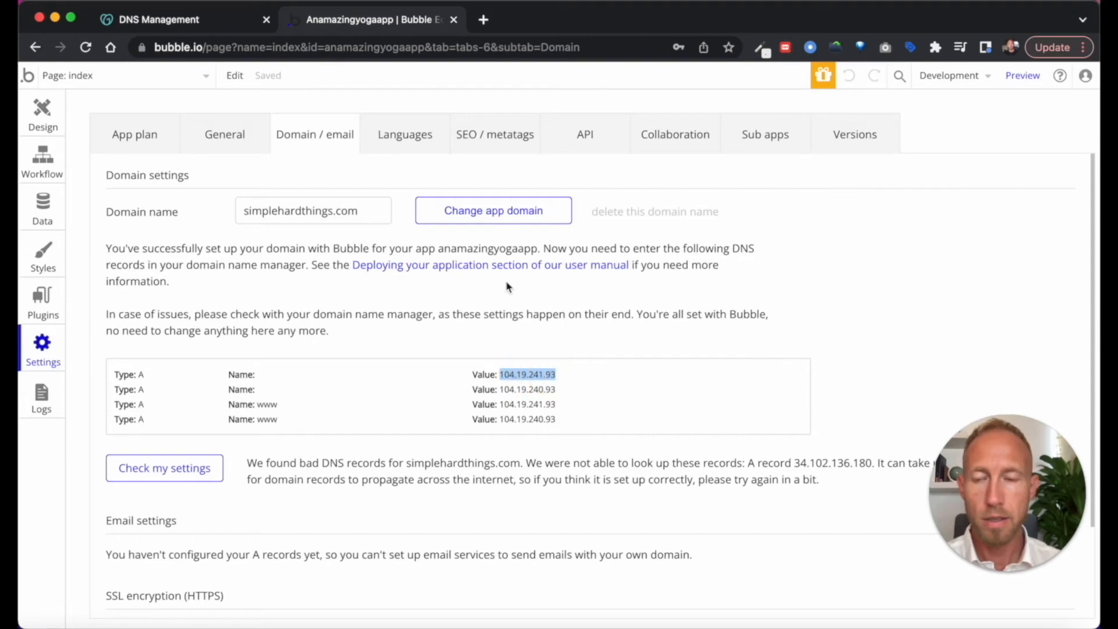
{"action": "left_click", "coordinate": [158, 20]}
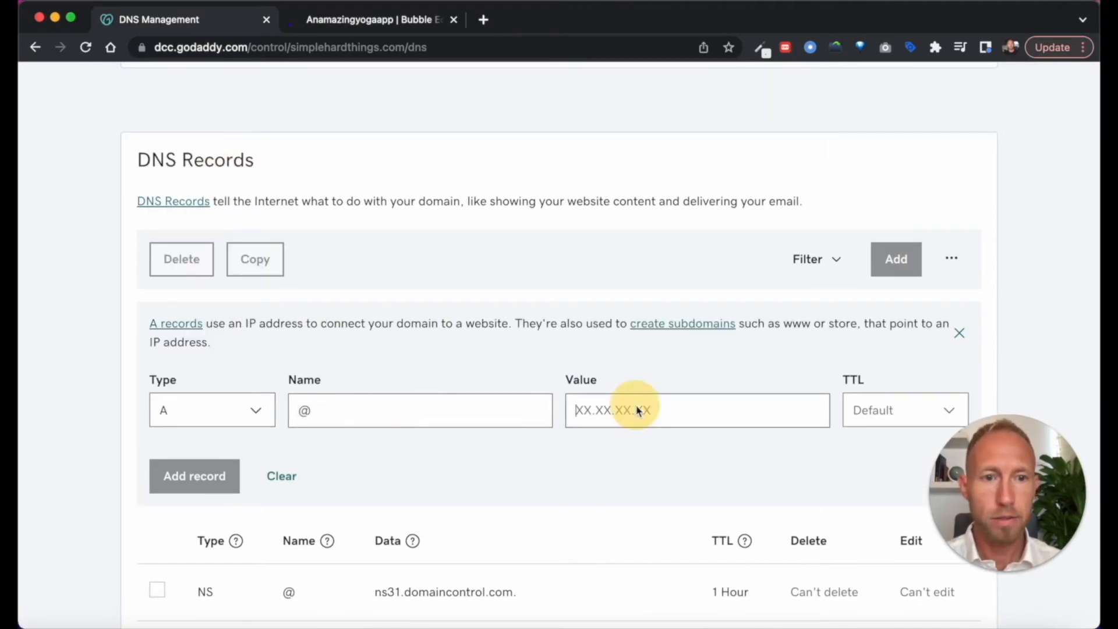
Save an A record for @ with value 104.19.241.93 and a 1/2 Hour TTL.
{"action": "left_click", "coordinate": [903, 322]}
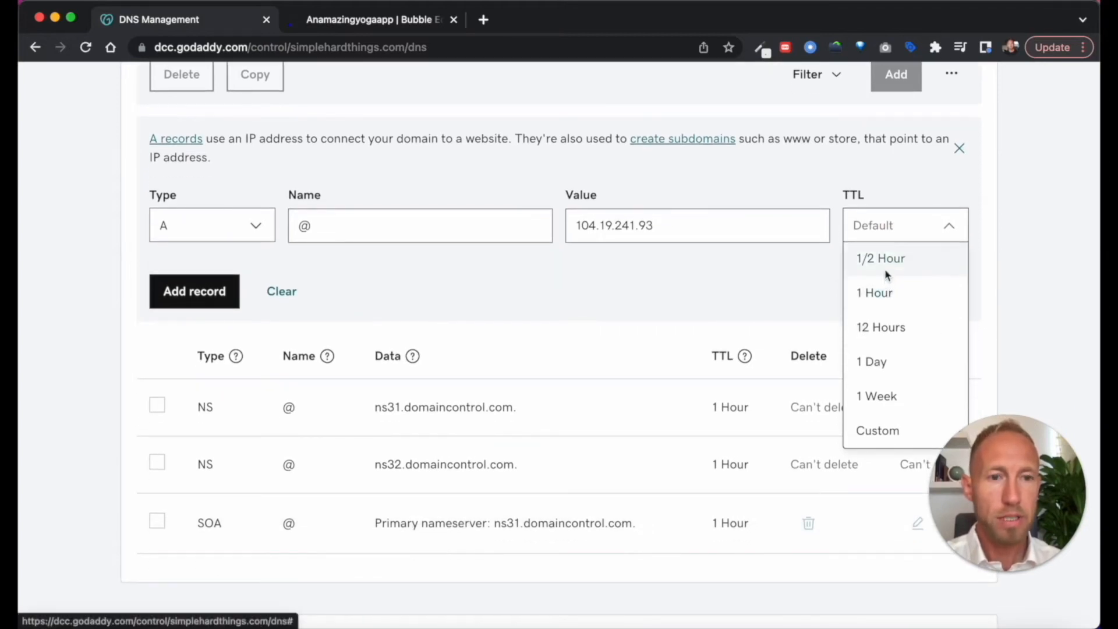
{"action": "left_click", "coordinate": [881, 259]}
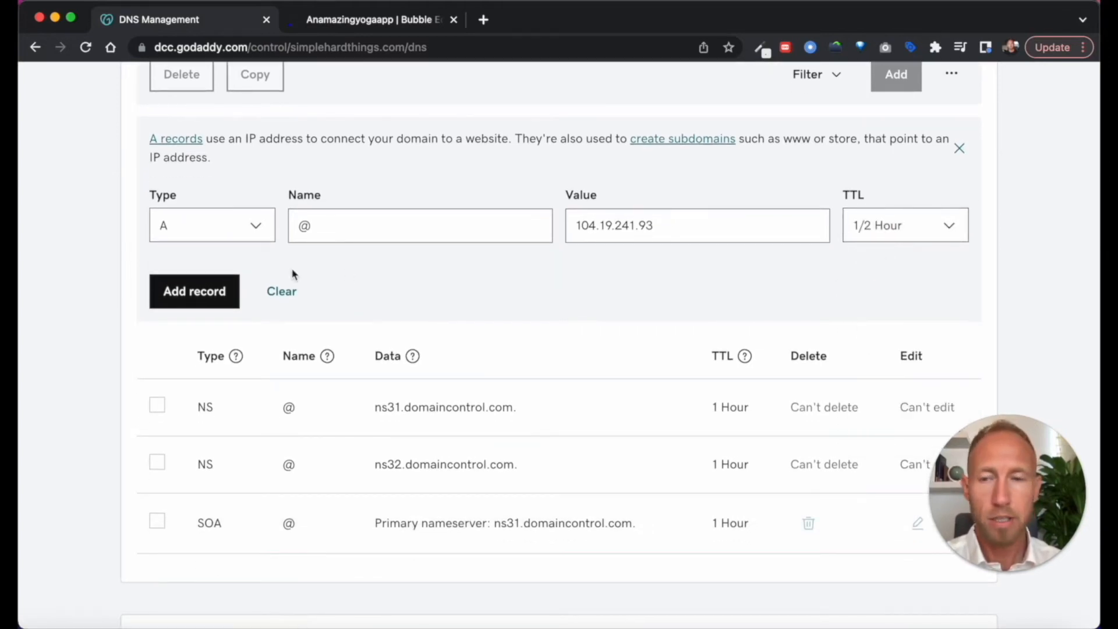
{"action": "left_click", "coordinate": [194, 291]}
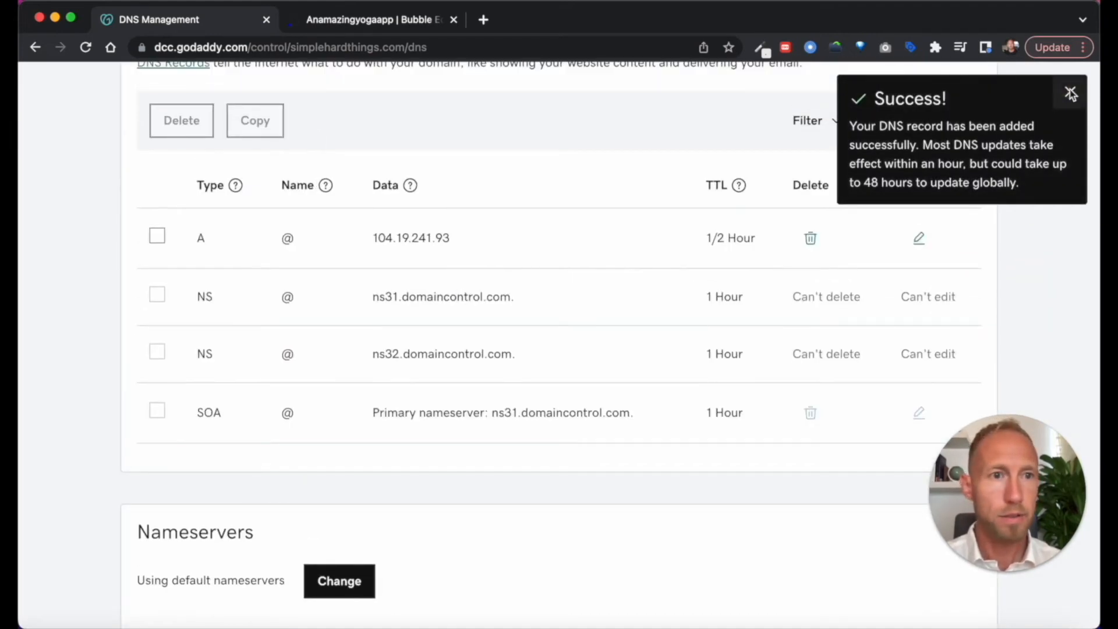
{"action": "left_click", "coordinate": [896, 170]}
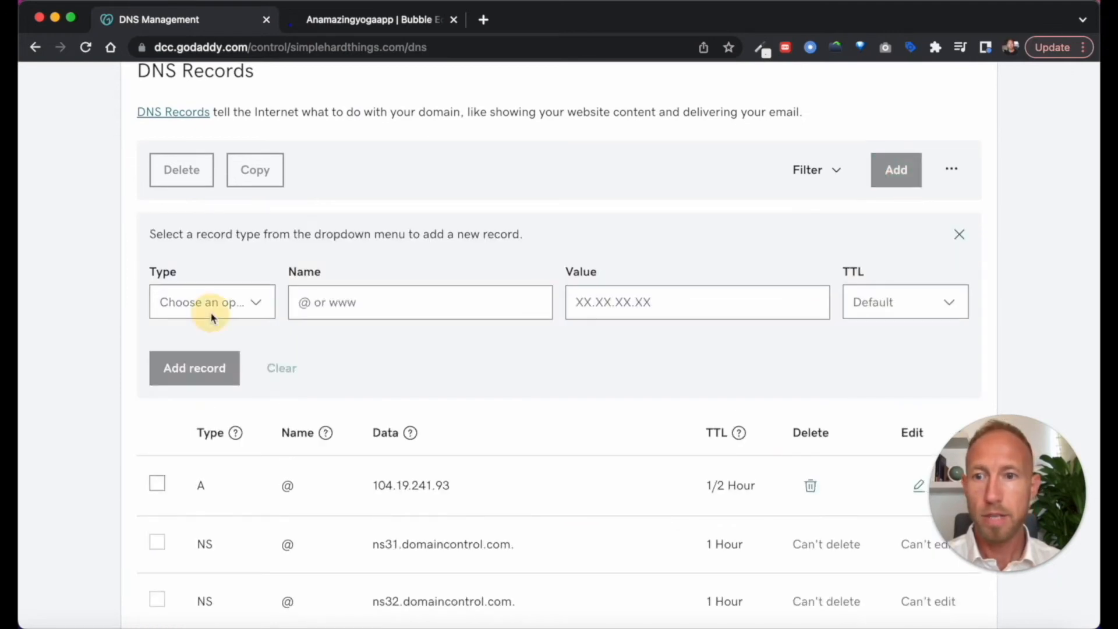
Save a second A record for @ with value 104.19.240.93, checking the IP in Bubble.
{"action": "left_click", "coordinate": [212, 301]}
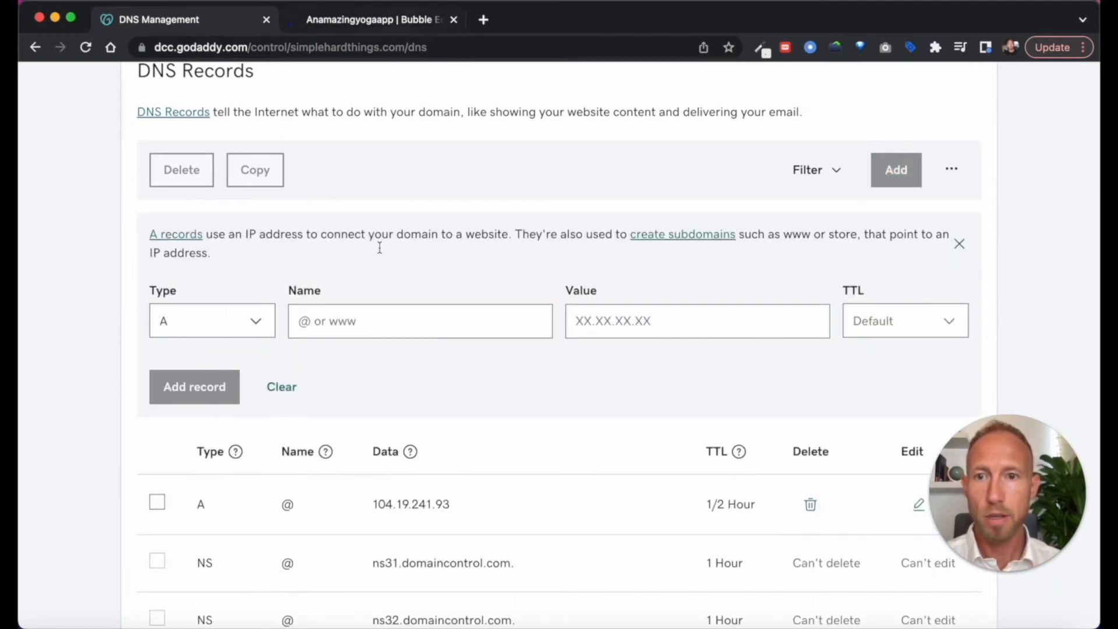
{"action": "left_click", "coordinate": [374, 20]}
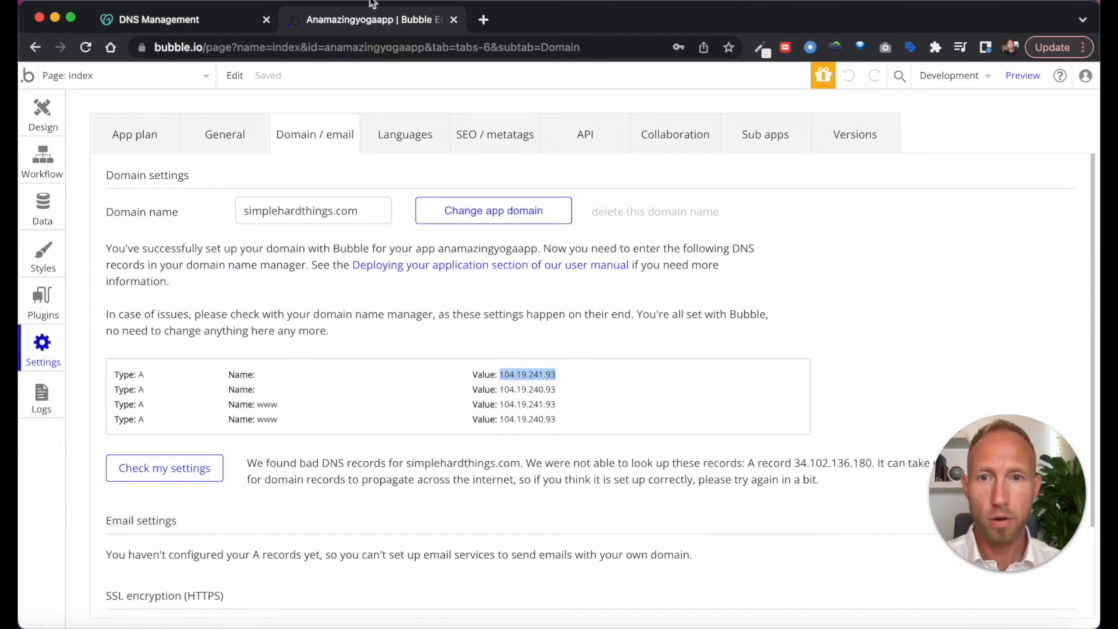
{"action": "left_click", "coordinate": [159, 20]}
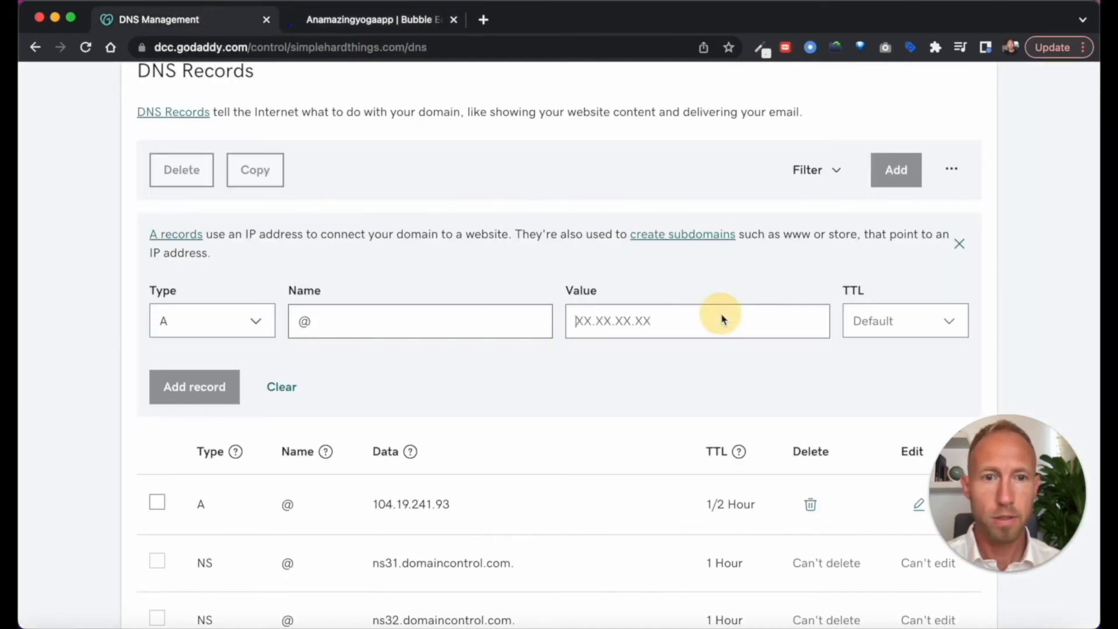
{"action": "type", "text": "104.19.240.93"}
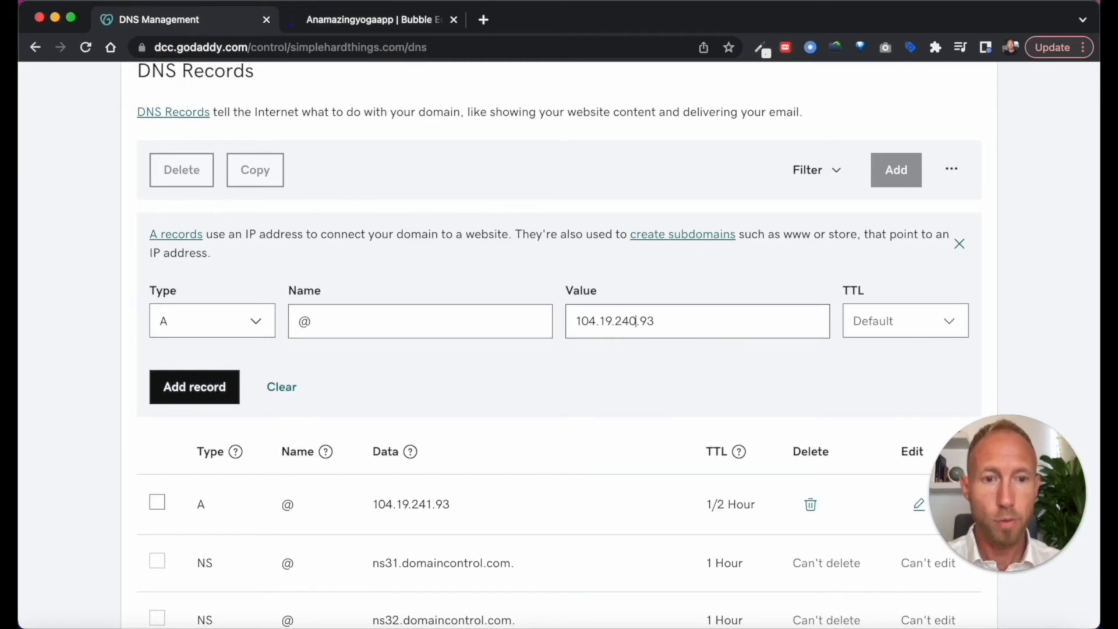
{"action": "left_click", "coordinate": [374, 20]}
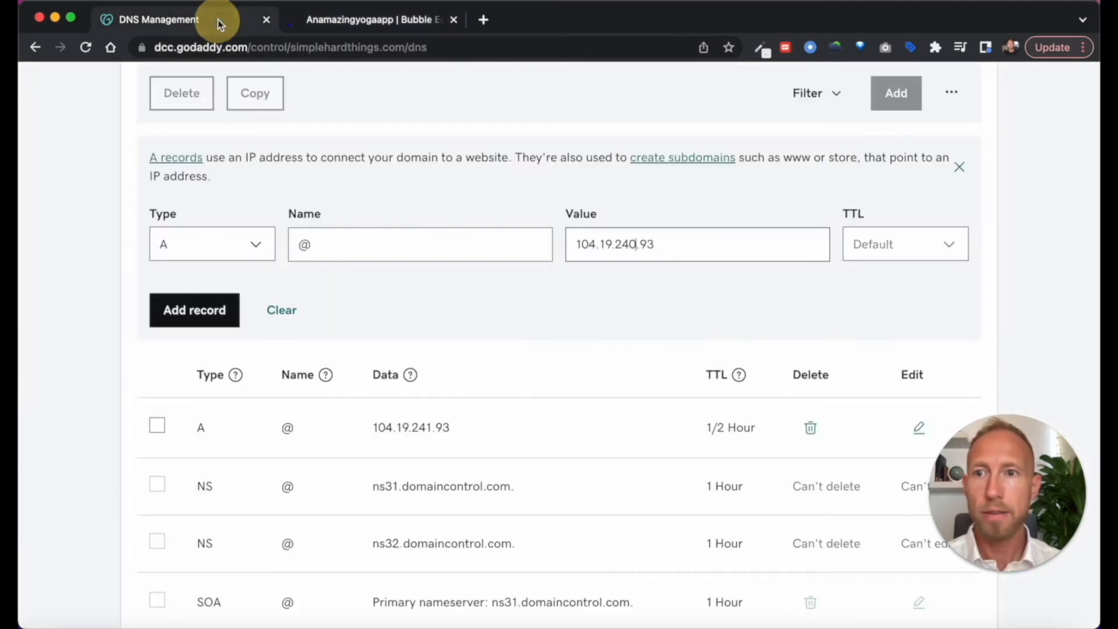
{"action": "left_click", "coordinate": [195, 310]}
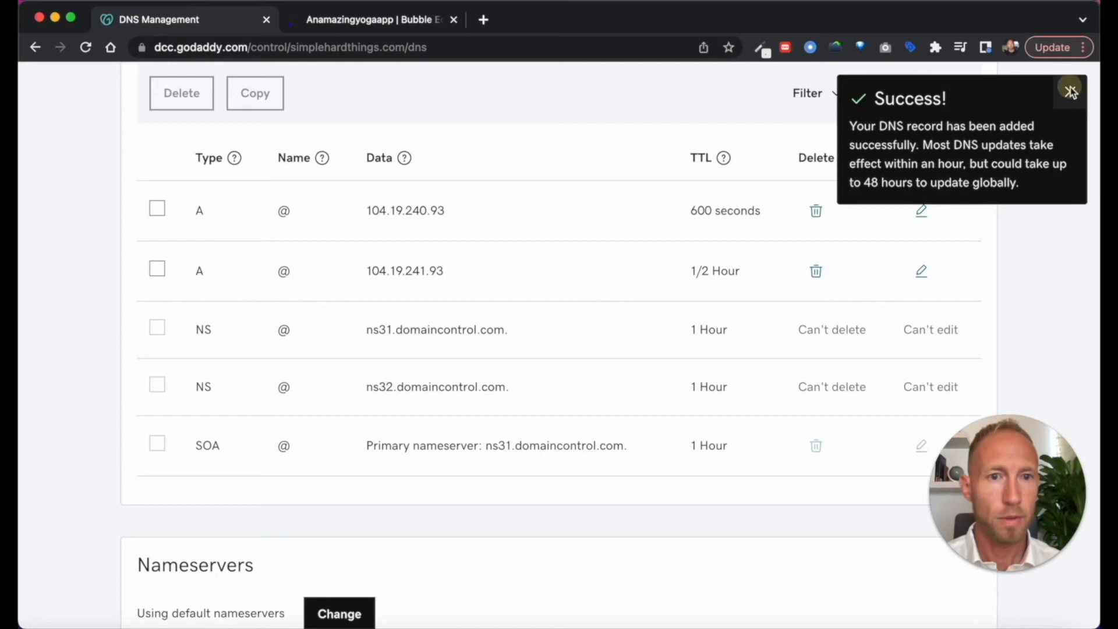
{"action": "left_click", "coordinate": [1071, 91]}
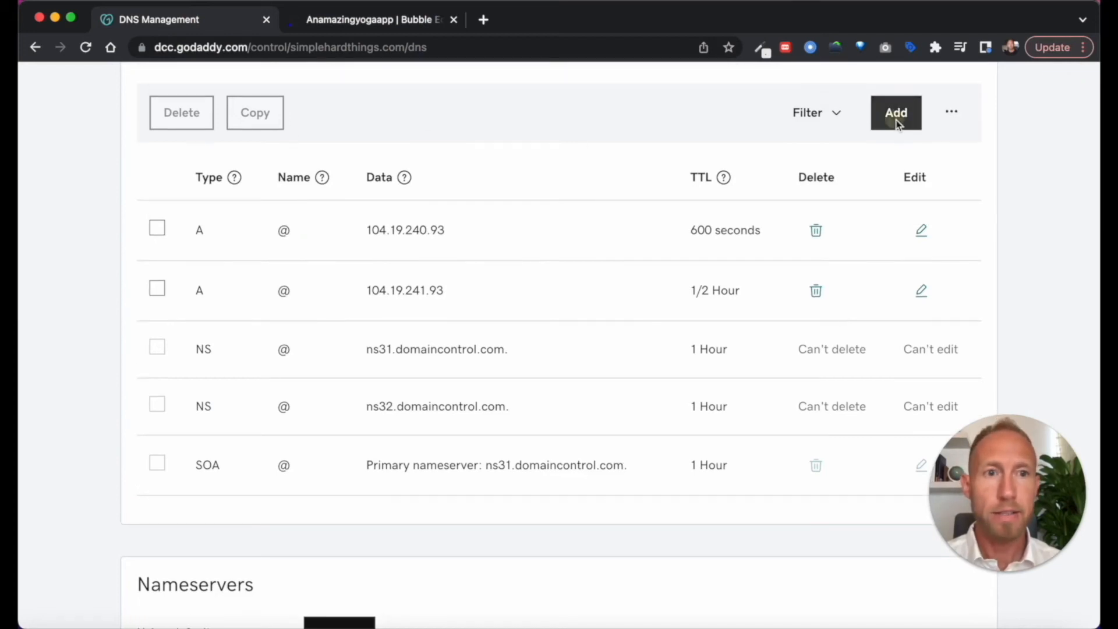
Fill a new A record with name www and value 104.19.241.93, verified against Bubble's list.
{"action": "left_click", "coordinate": [896, 113]}
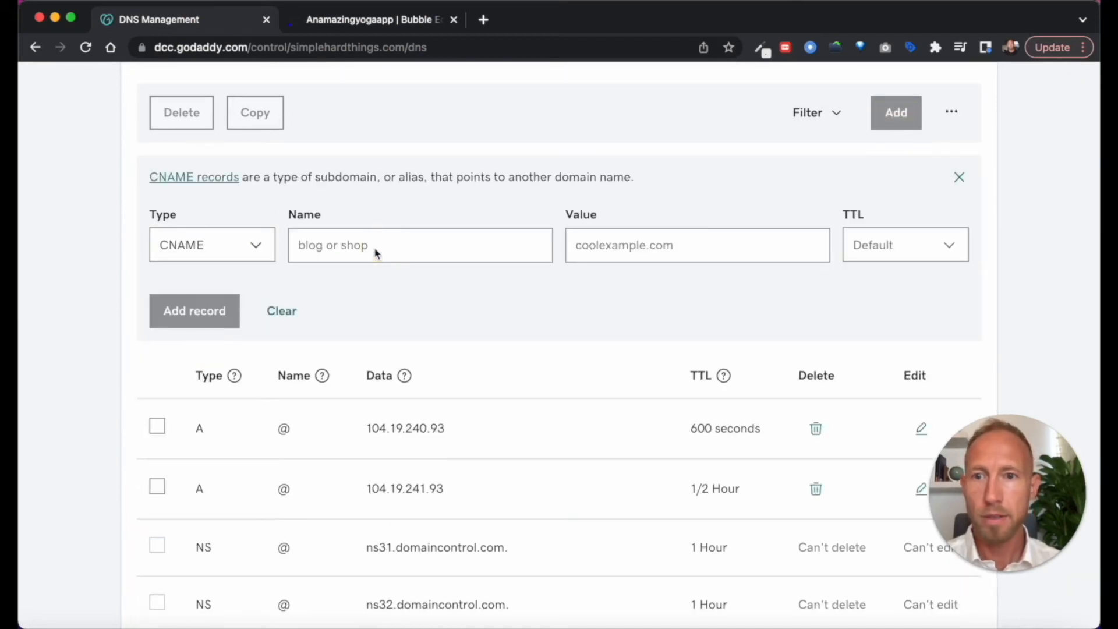
{"action": "left_click", "coordinate": [371, 20]}
{"action": "type", "text": "www"}
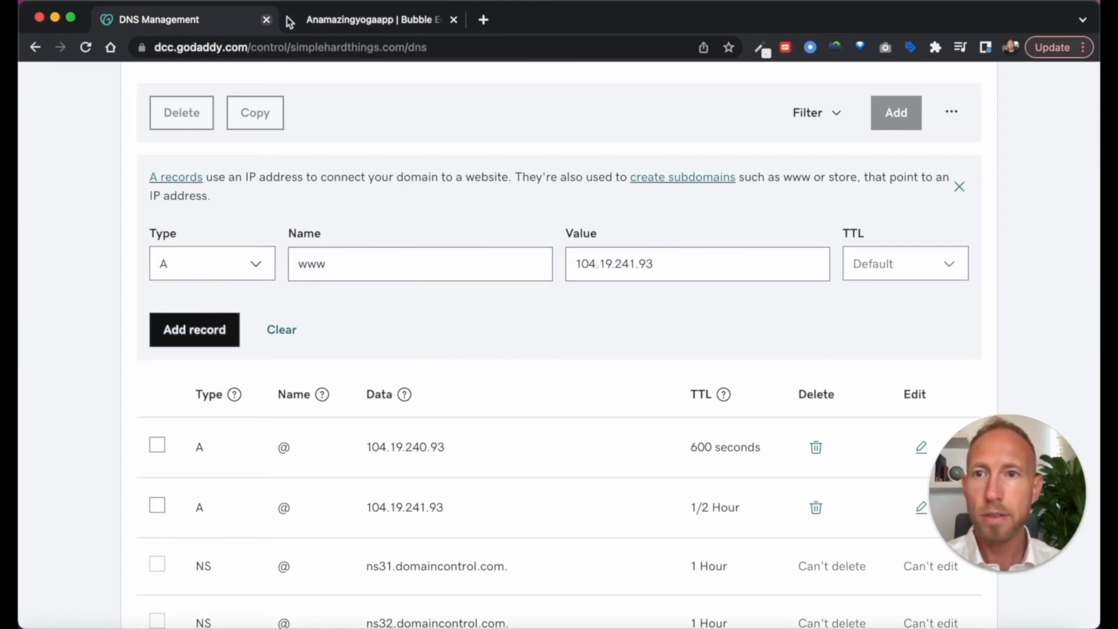
{"action": "left_click", "coordinate": [371, 20]}
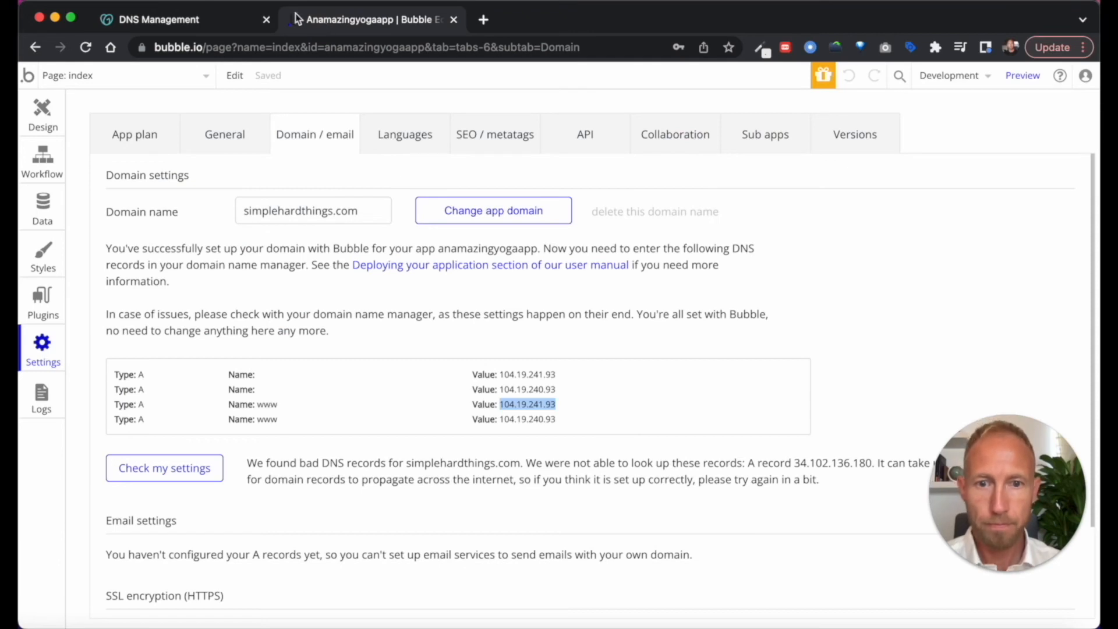
{"action": "left_click", "coordinate": [159, 20]}
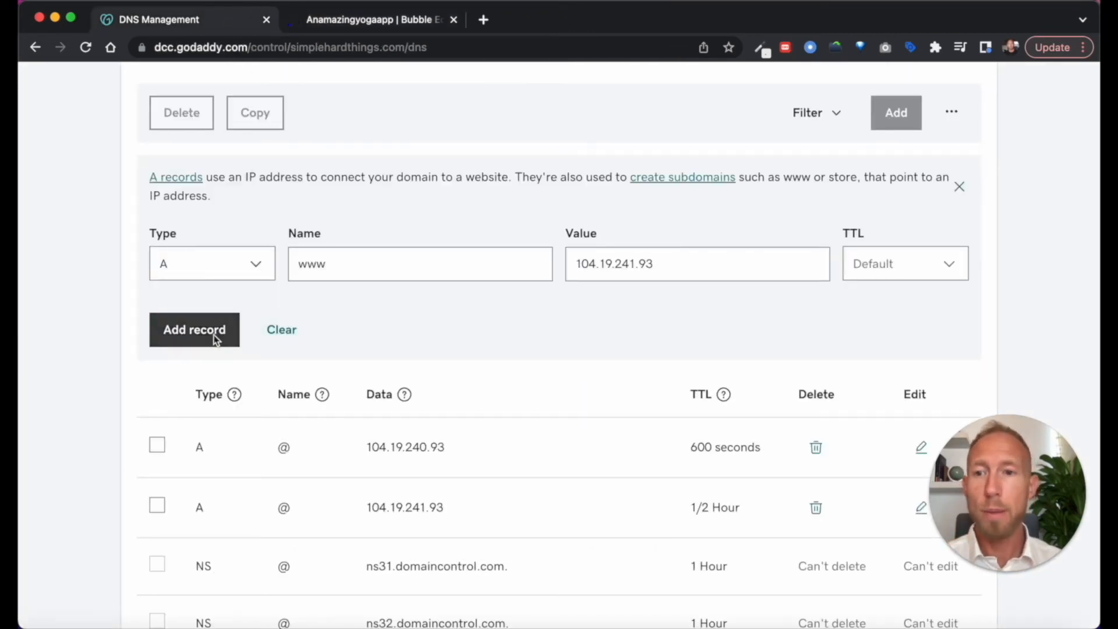
Save the www A record for 104.19.241.93 and begin another blank record.
{"action": "left_click", "coordinate": [195, 329]}
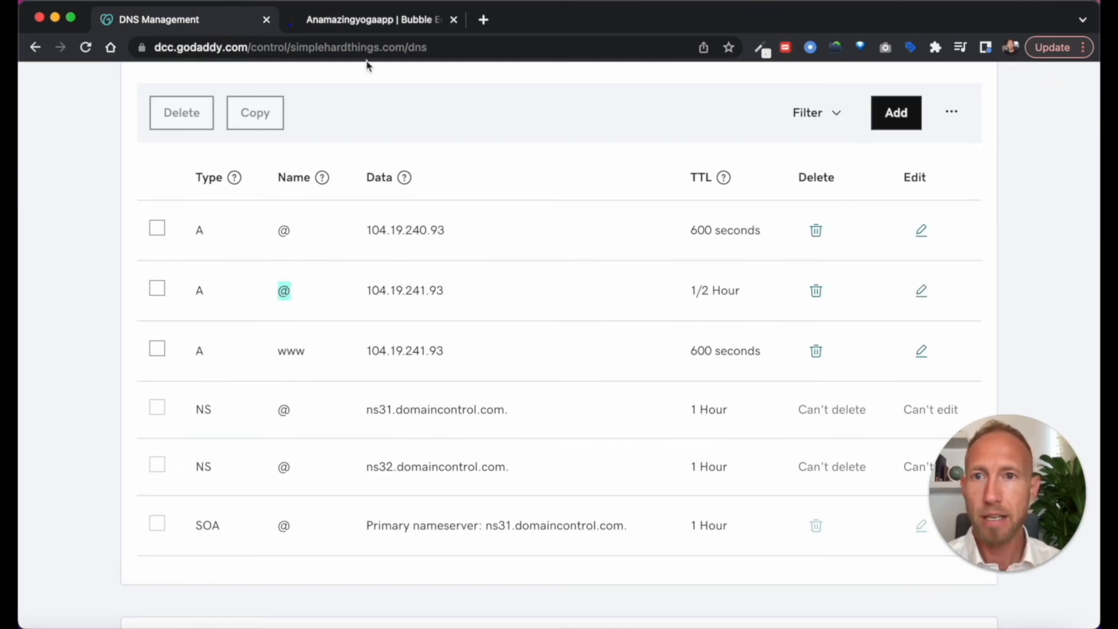
{"action": "left_click", "coordinate": [376, 20]}
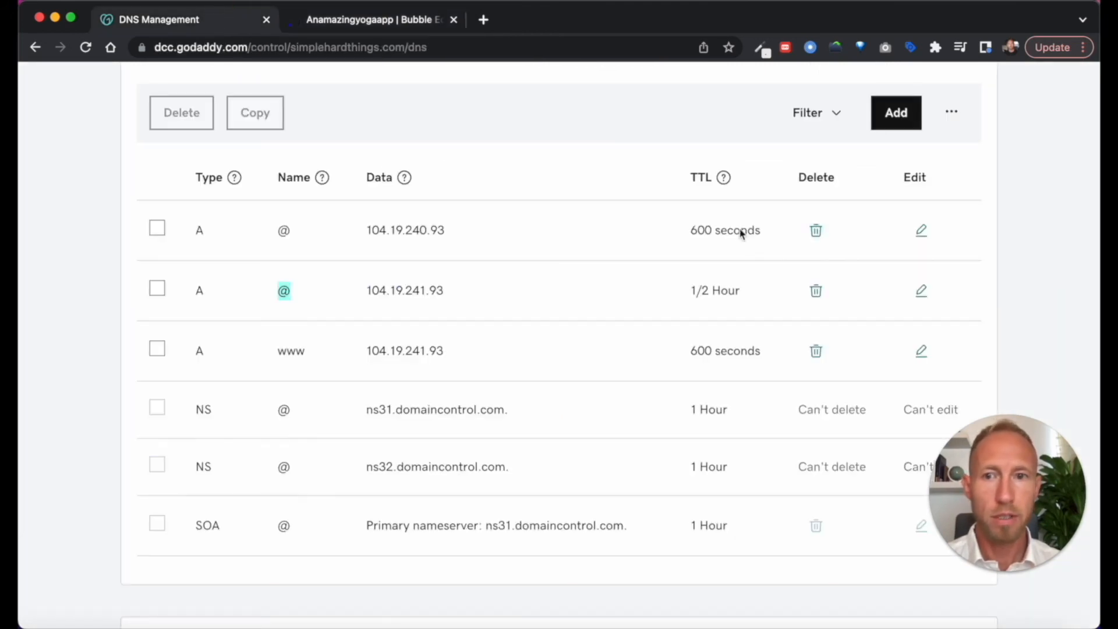
{"action": "mouse_move", "coordinate": [709, 306]}
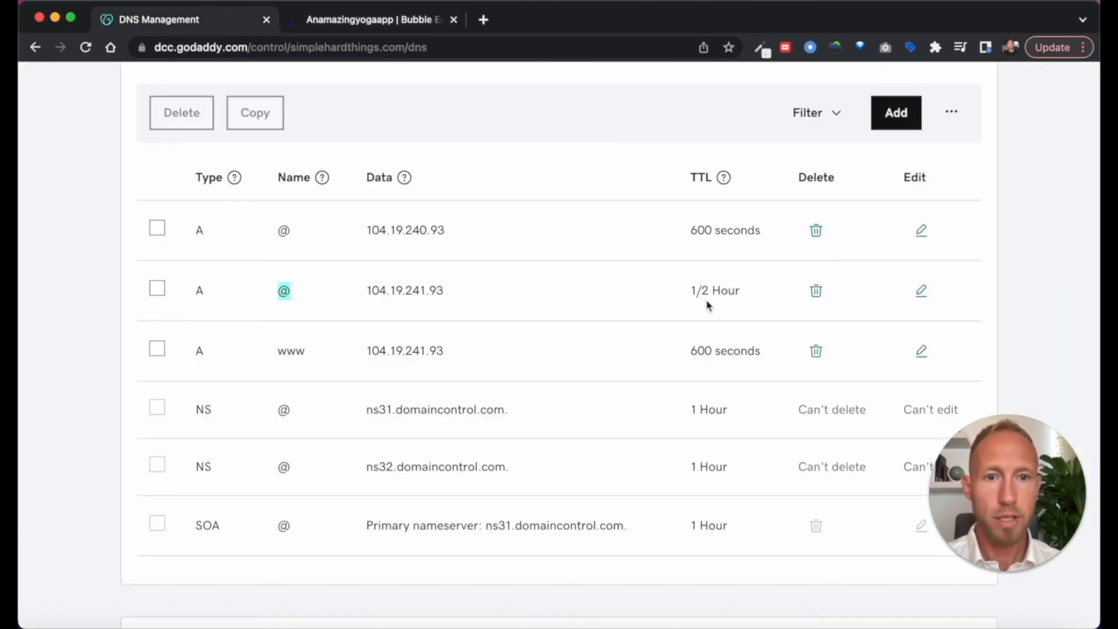
{"action": "scroll", "scroll_direction": "down", "scroll_amount": 3}
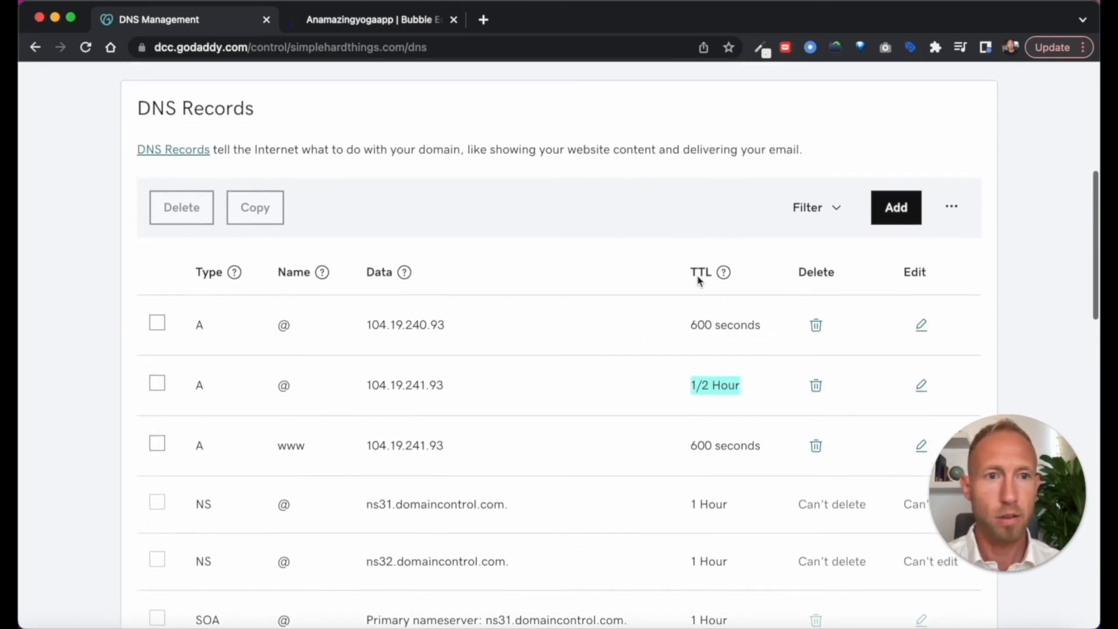
{"action": "left_click", "coordinate": [895, 207]}
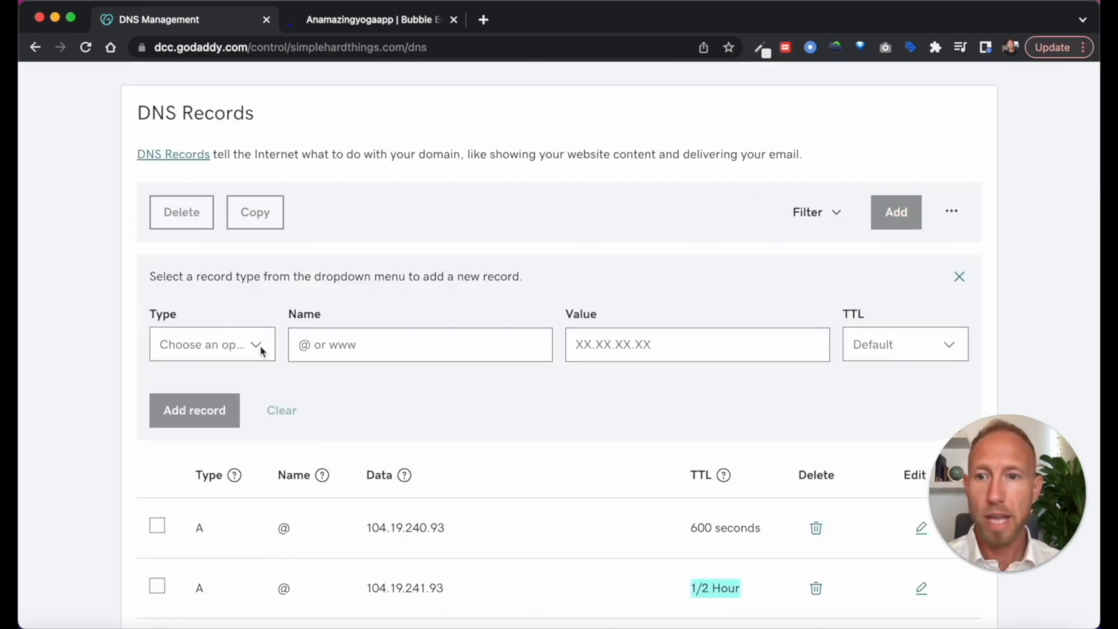
Save an A record for www with value 104.19.240.93.
{"action": "left_click", "coordinate": [212, 345]}
{"action": "type", "text": "www"}
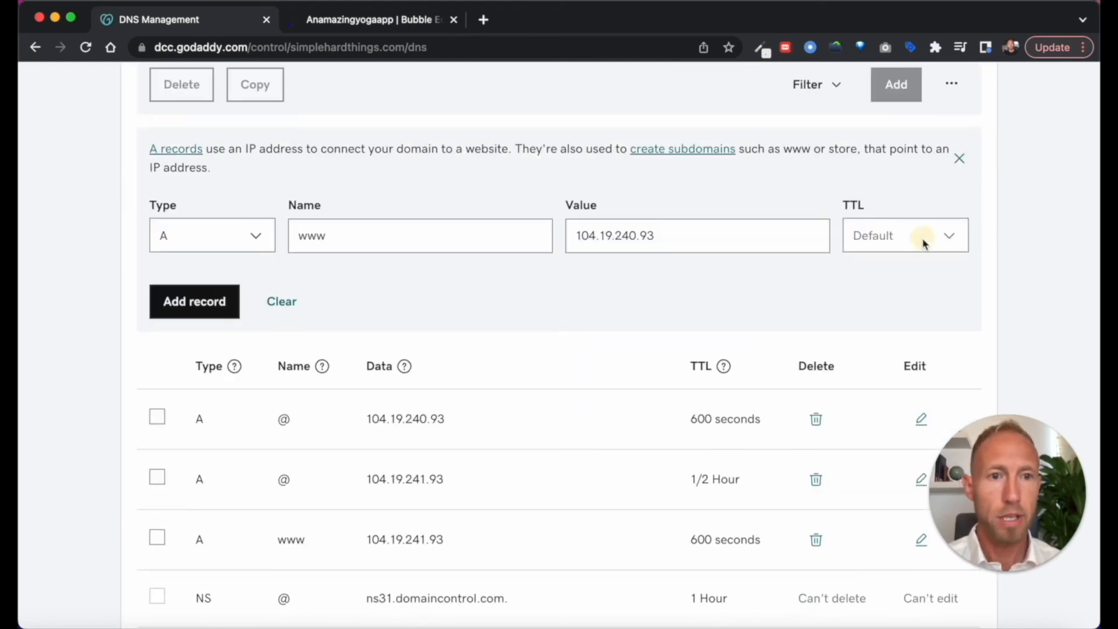
{"action": "left_click", "coordinate": [194, 301]}
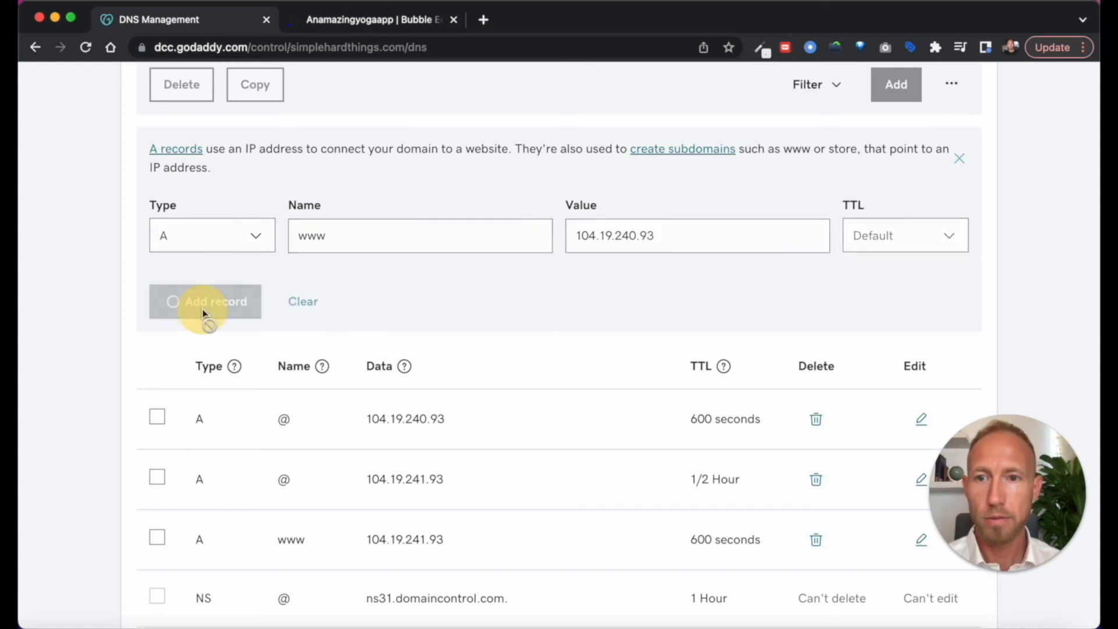
{"action": "left_click", "coordinate": [205, 300]}
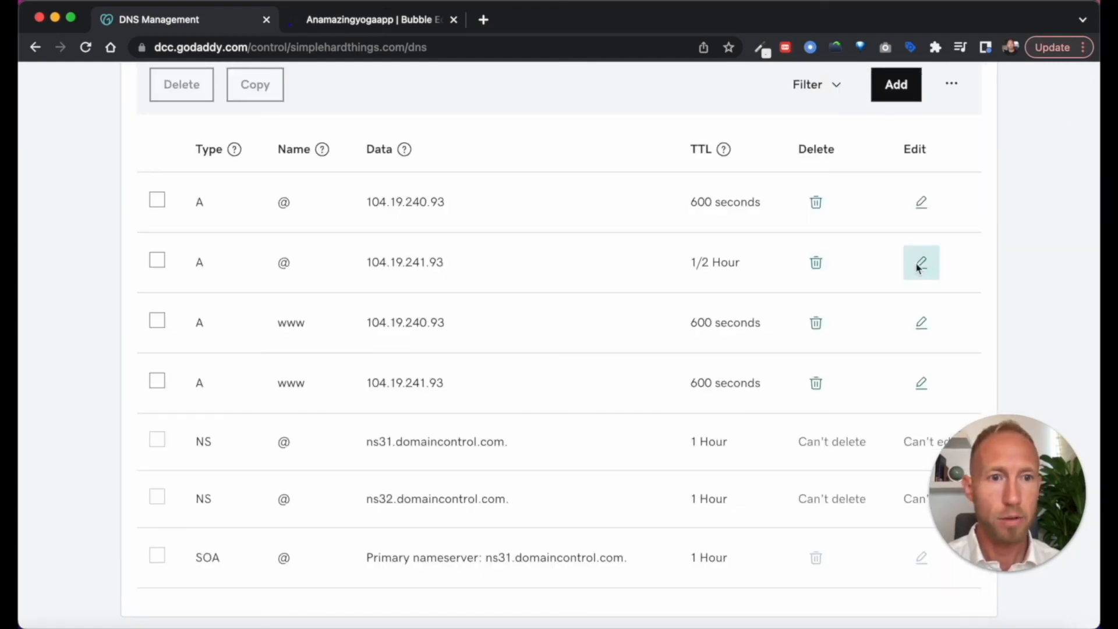
Set the @ 104.19.241.93 record to a custom 600-second TTL and check Bubble's DNS status.
{"action": "left_click", "coordinate": [920, 262]}
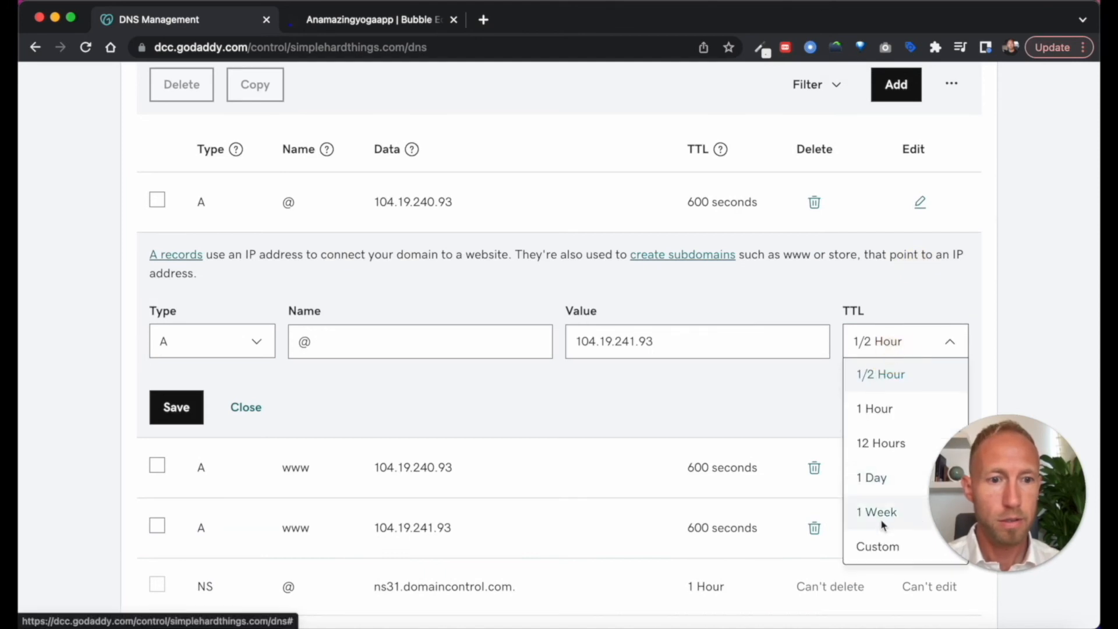
{"action": "left_click", "coordinate": [877, 546]}
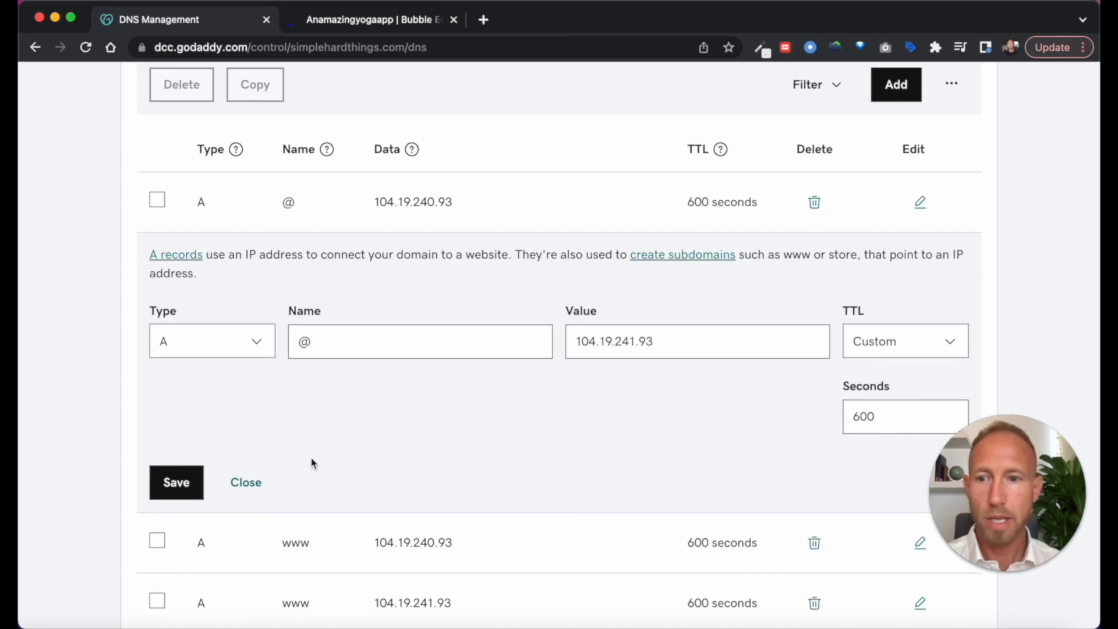
{"action": "left_click", "coordinate": [370, 20]}
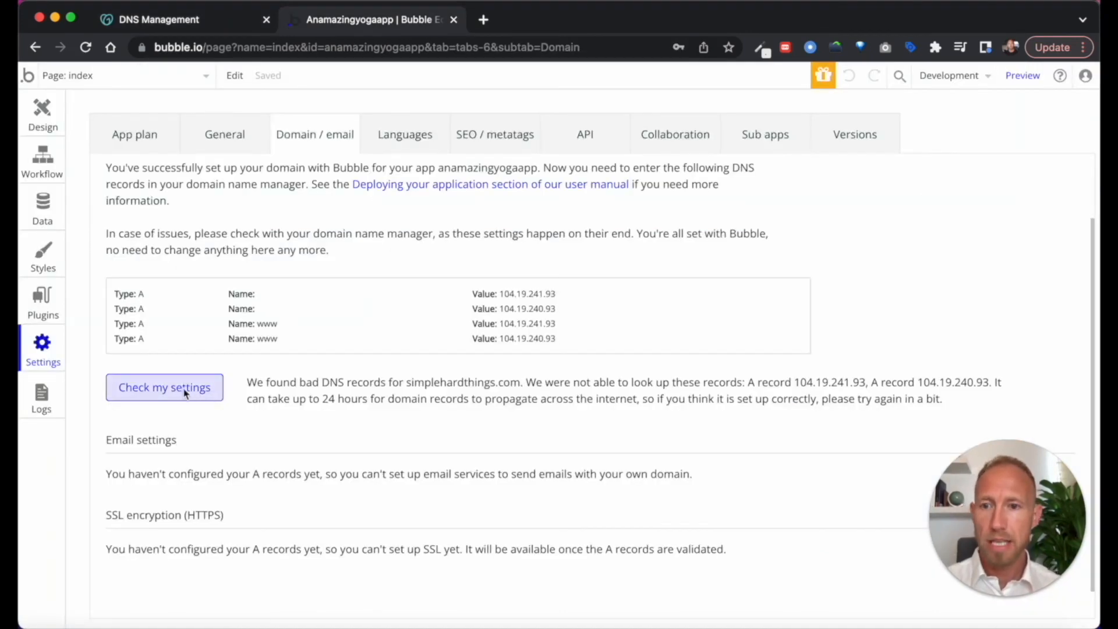
Recheck the domain settings so Bubble reports simplehardthings.com working and ready.
{"action": "left_click", "coordinate": [165, 386]}
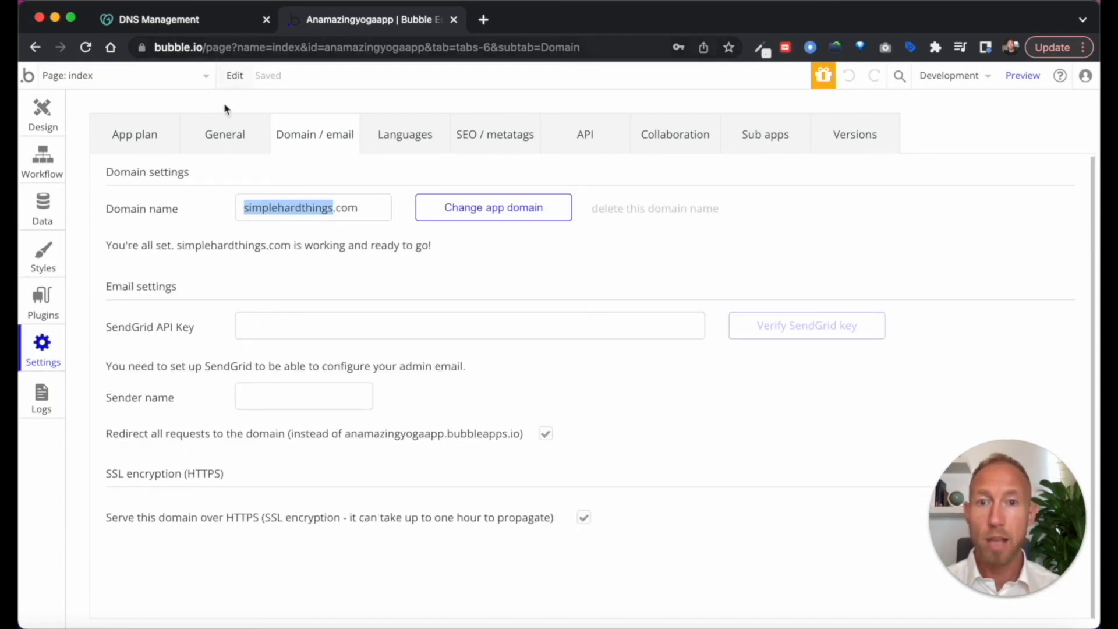
{"action": "mouse_move", "coordinate": [163, 250]}
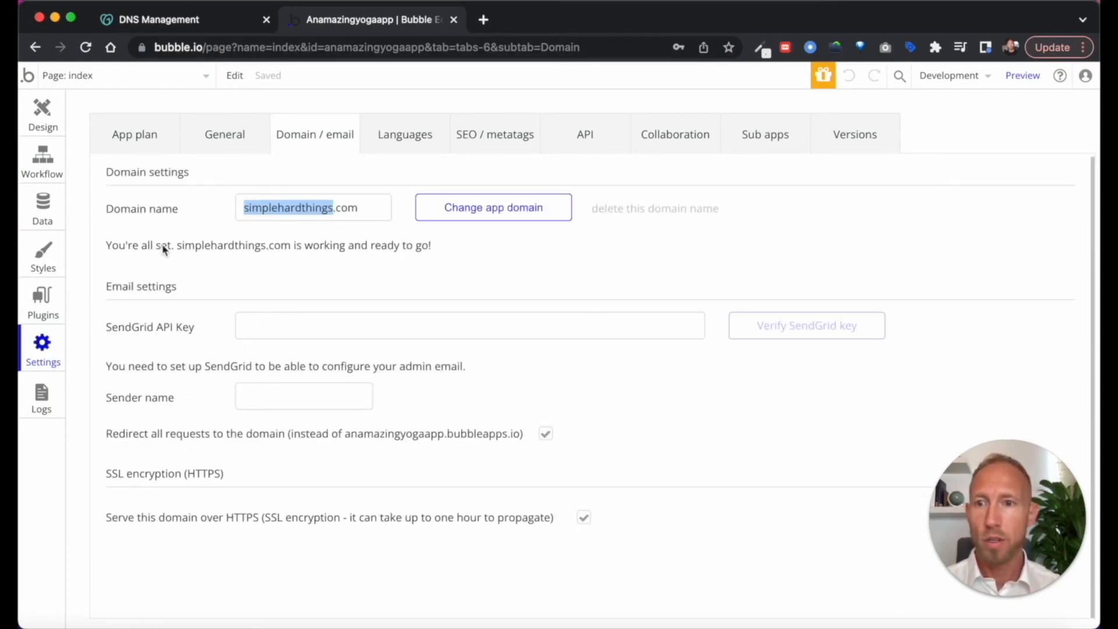
{"action": "mouse_move", "coordinate": [349, 254]}
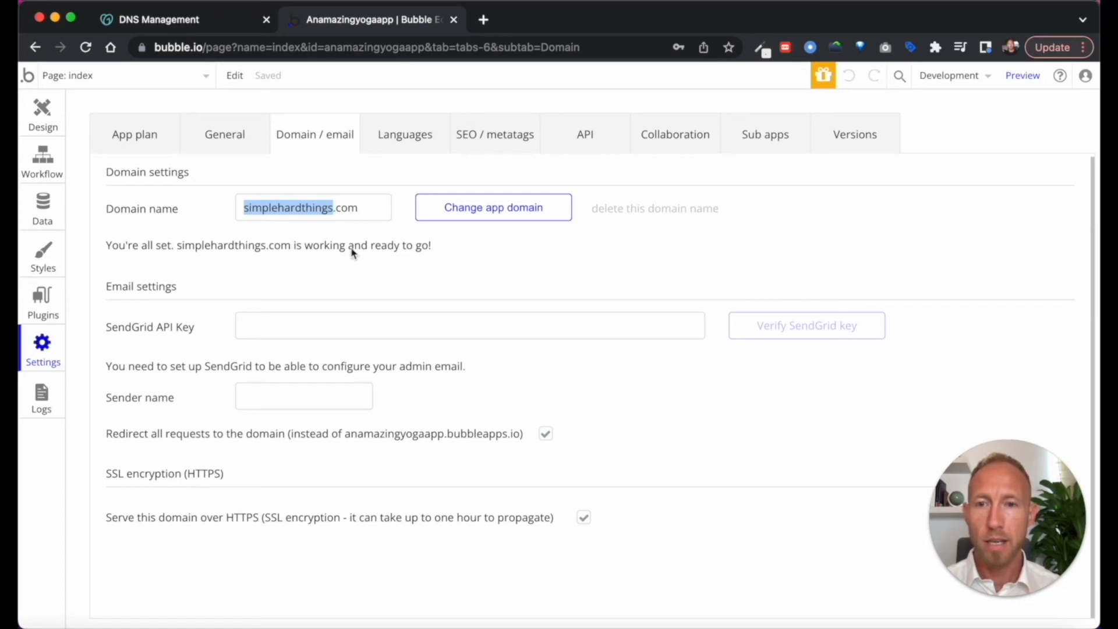
{"action": "mouse_move", "coordinate": [205, 7]}
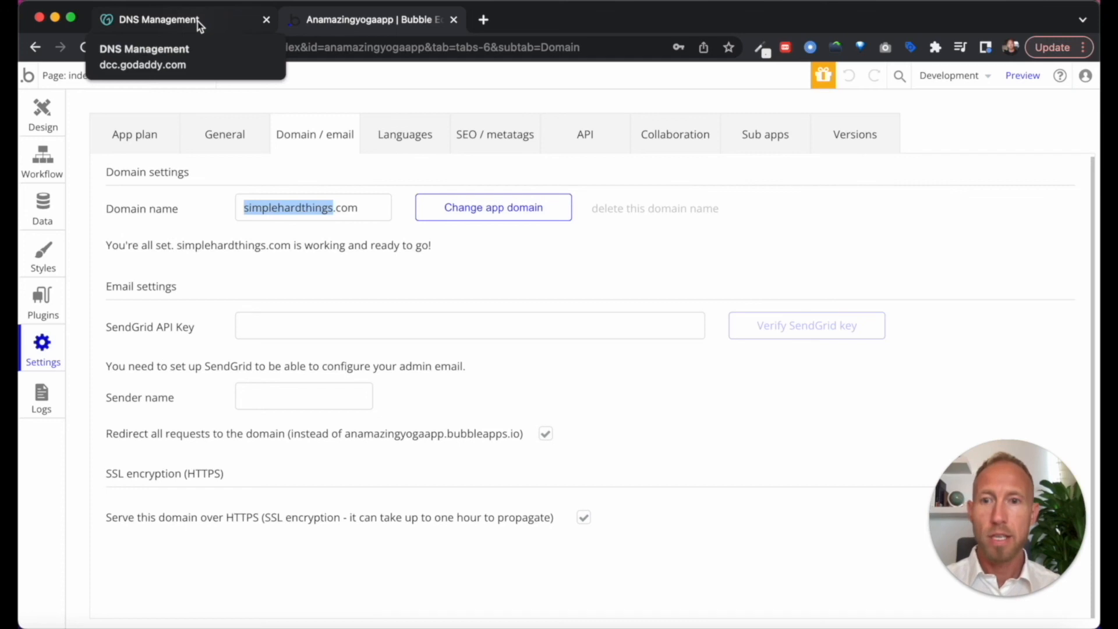
Load simplehardthings.com in a new tab to see the boilerplate app, then return to Bubble settings.
{"action": "left_click", "coordinate": [482, 20]}
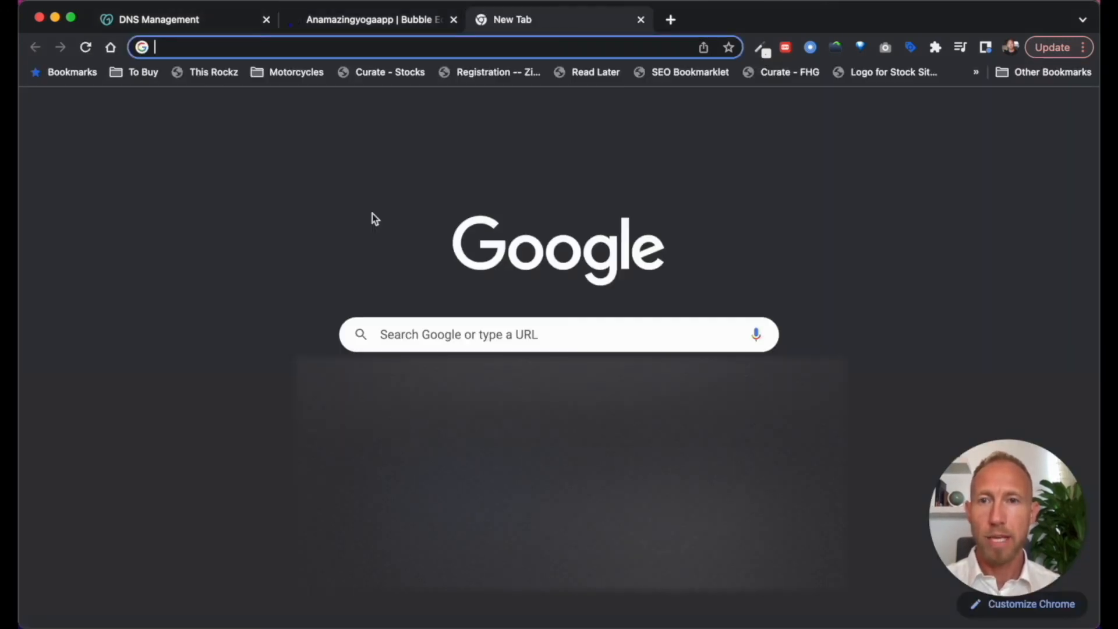
{"action": "type", "text": "simplehardthings.com"}
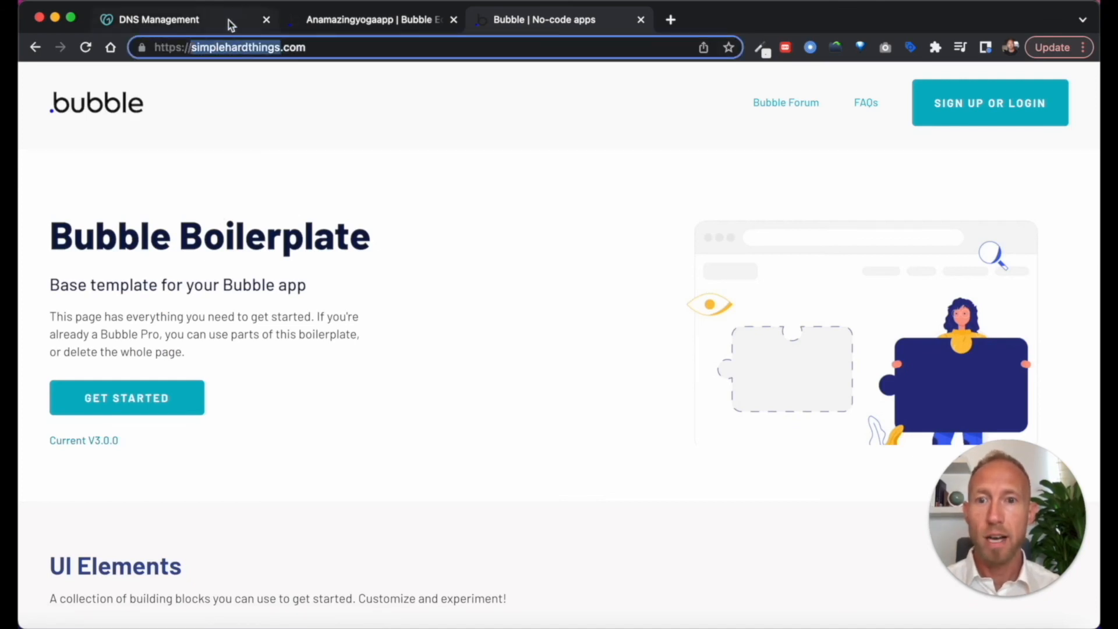
{"action": "mouse_move", "coordinate": [349, 60]}
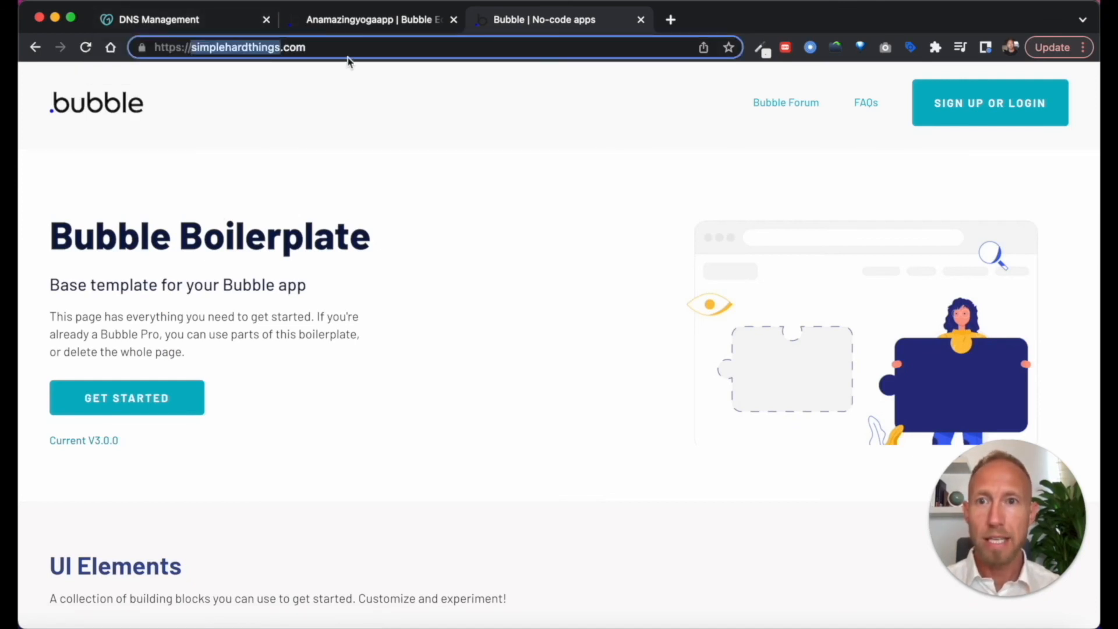
{"action": "left_click", "coordinate": [370, 19]}
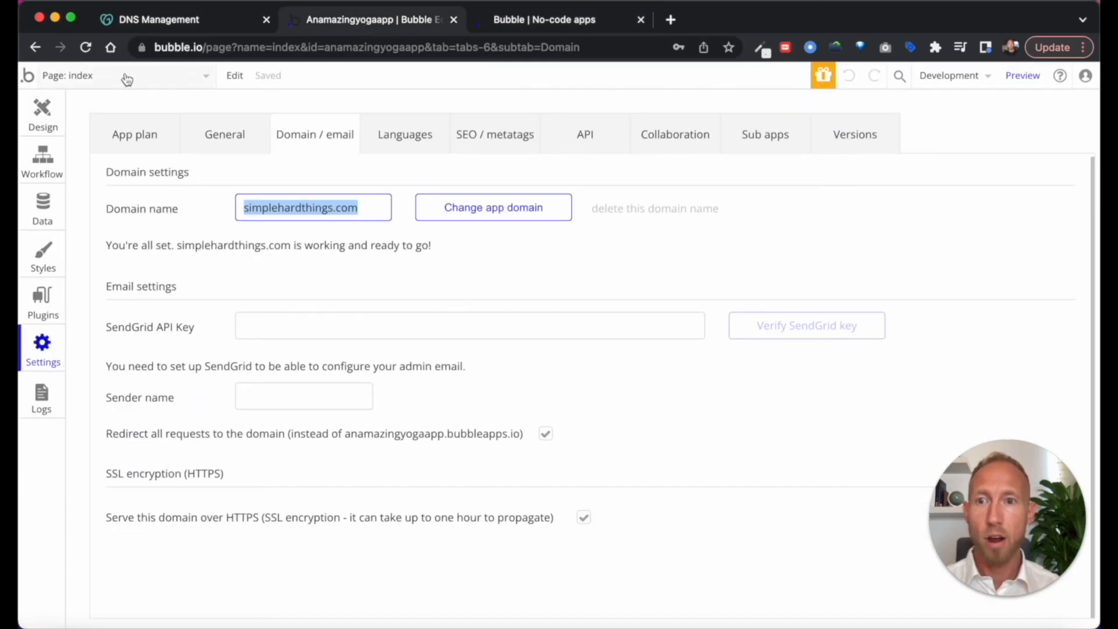